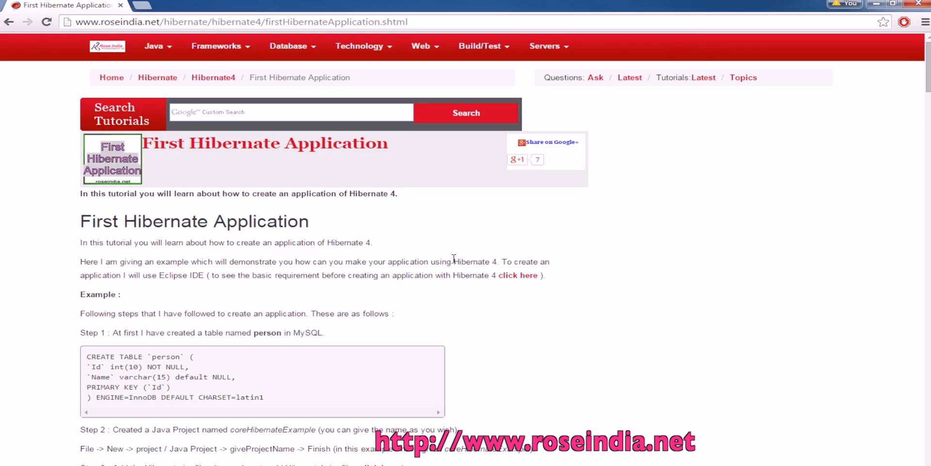
Step: Scroll the SQL script and select the table name person
{"action": "scroll", "scroll_direction": "down", "scroll_amount": 3}
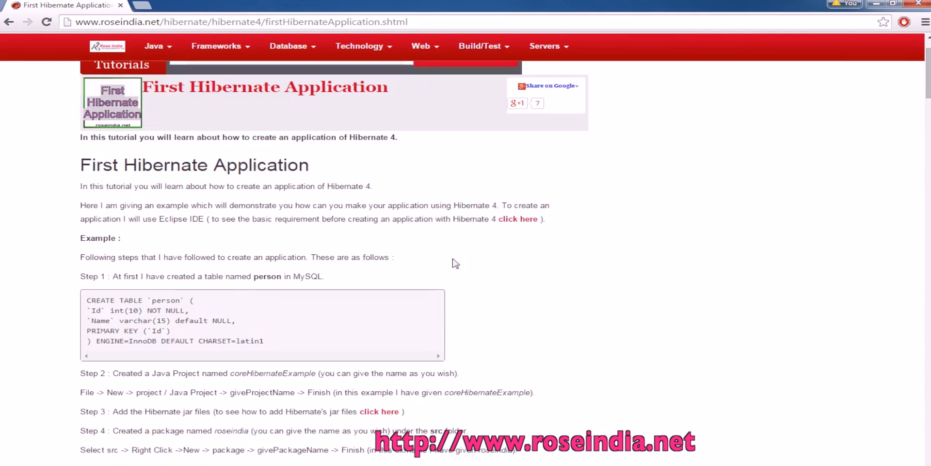
{"action": "double_click", "coordinate": [166, 300]}
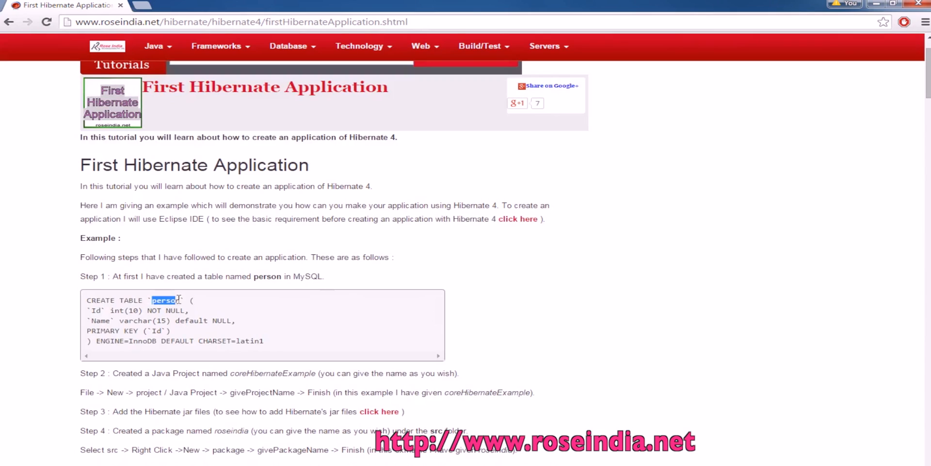
{"action": "mouse_move", "coordinate": [421, 283]}
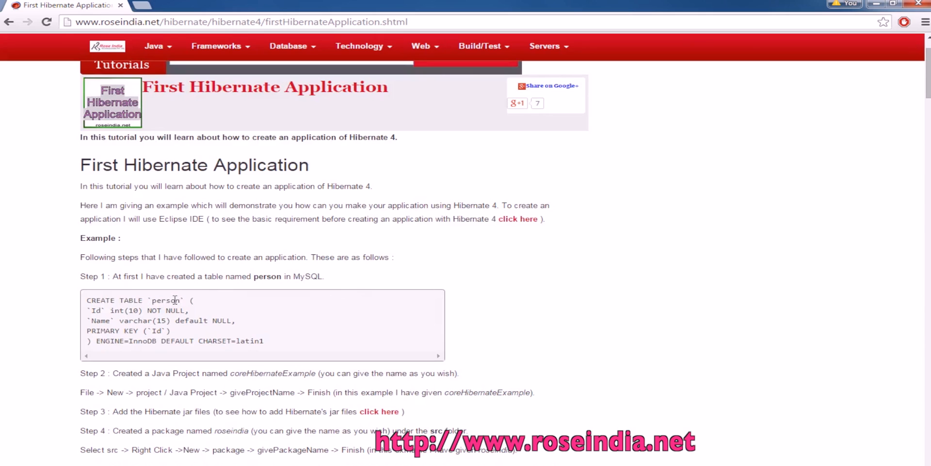
{"action": "scroll", "scroll_direction": "down", "scroll_amount": 3}
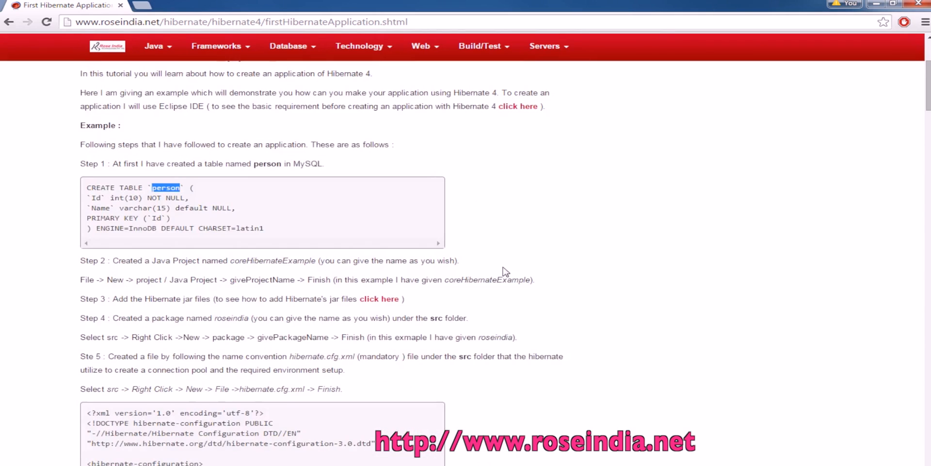
{"action": "scroll", "scroll_direction": "up", "scroll_amount": 3}
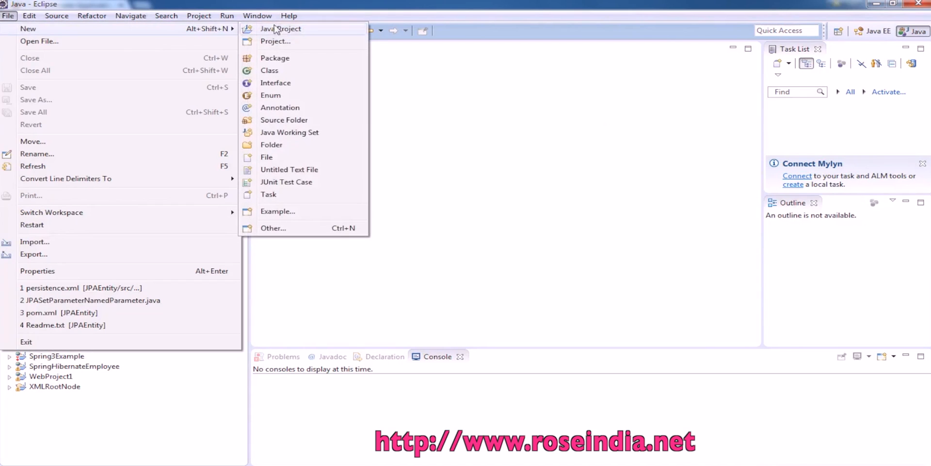
Step: Create the Java project FirstHibernateExample and expand it
{"action": "left_click", "coordinate": [281, 29]}
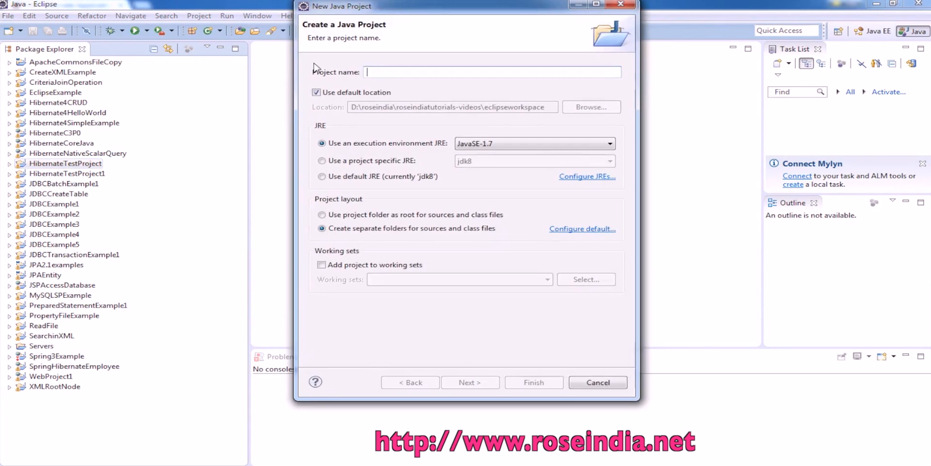
{"action": "type", "text": "Fir"}
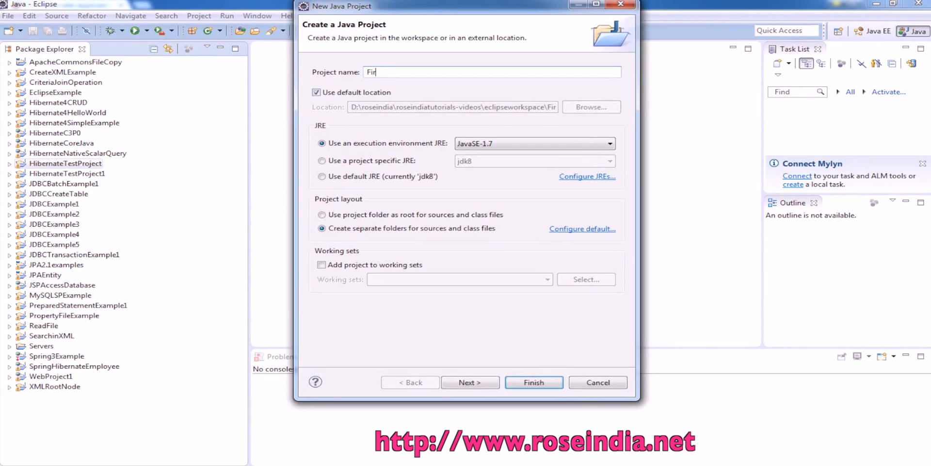
{"action": "type", "text": "stHibernate"}
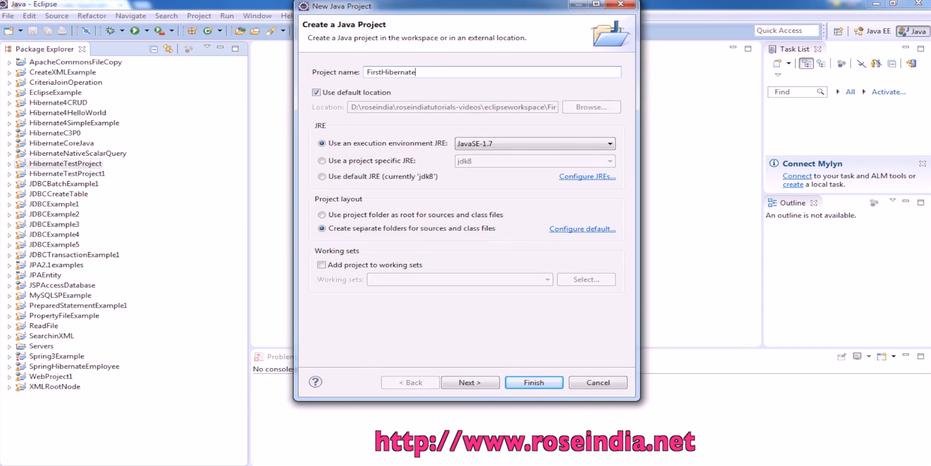
{"action": "type", "text": "E"}
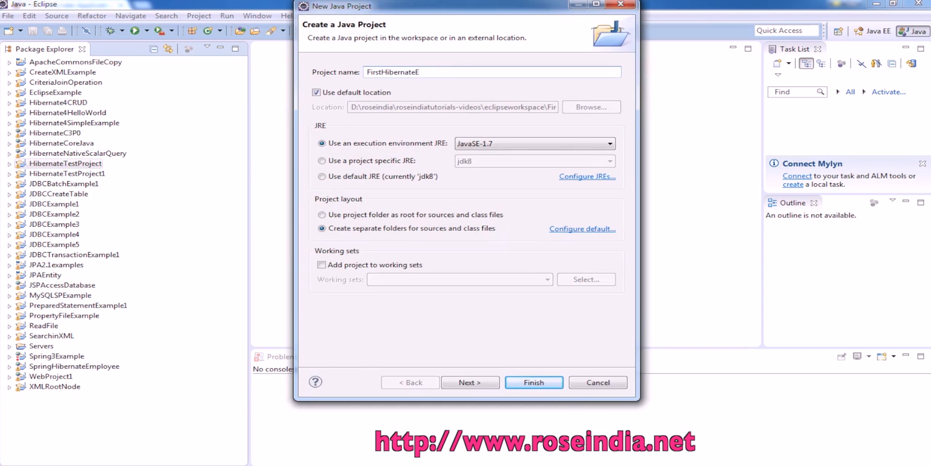
{"action": "type", "text": "xample"}
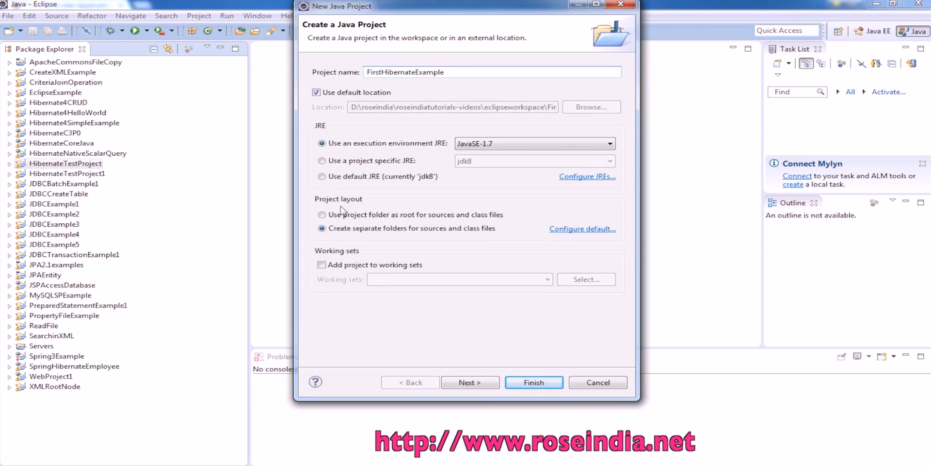
{"action": "left_click", "coordinate": [533, 382]}
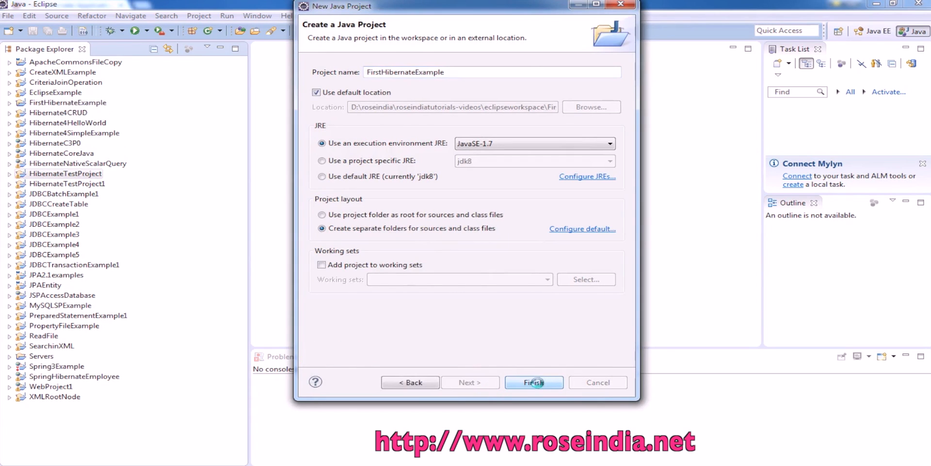
{"action": "left_click", "coordinate": [533, 382]}
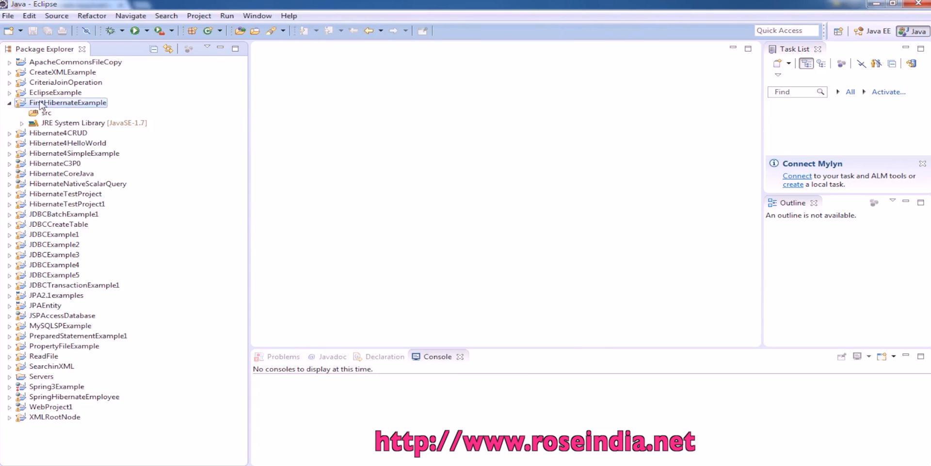
Step: Start a new folder inside FirstHibernateExample and focus the folder name field
{"action": "right_click", "coordinate": [67, 102]}
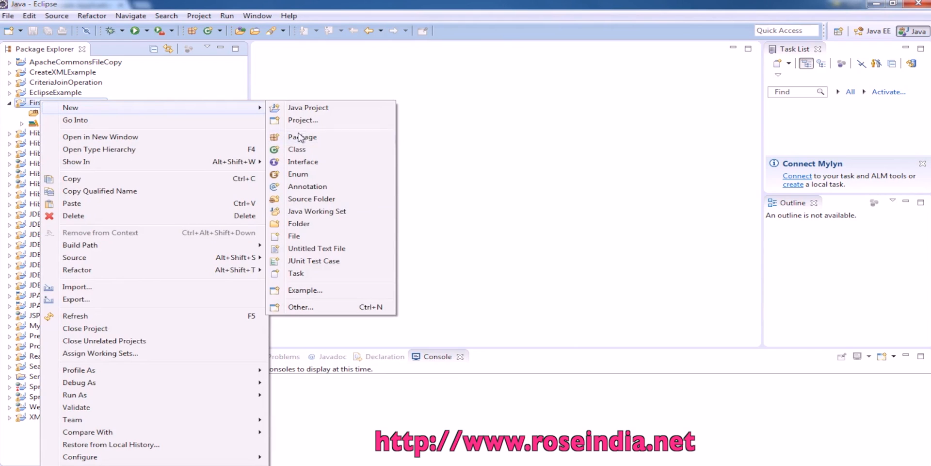
{"action": "left_click", "coordinate": [299, 223]}
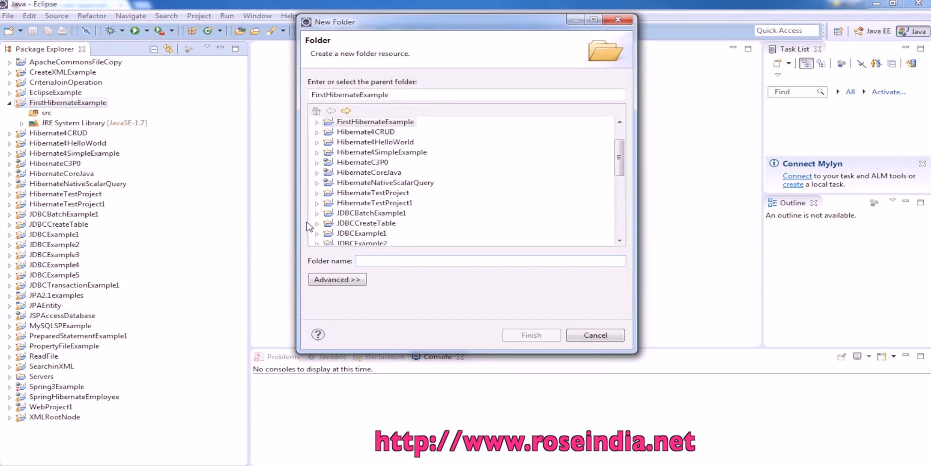
{"action": "left_click", "coordinate": [530, 334]}
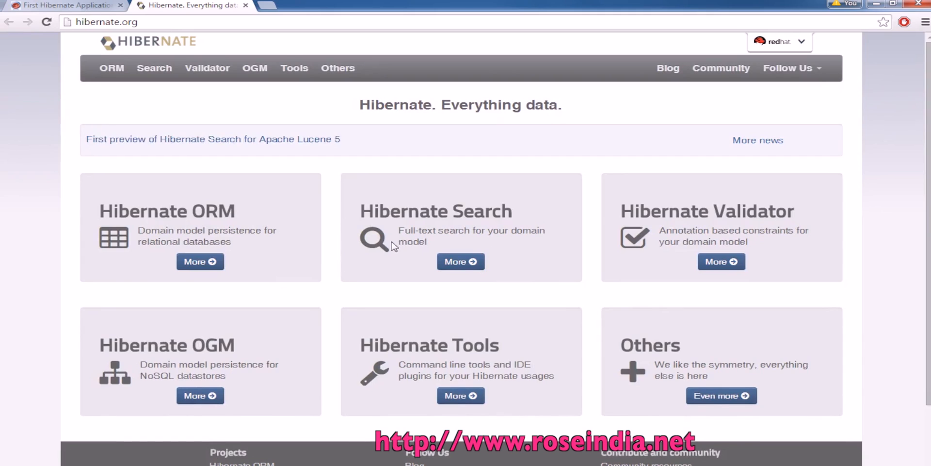
{"action": "mouse_move", "coordinate": [590, 3]}
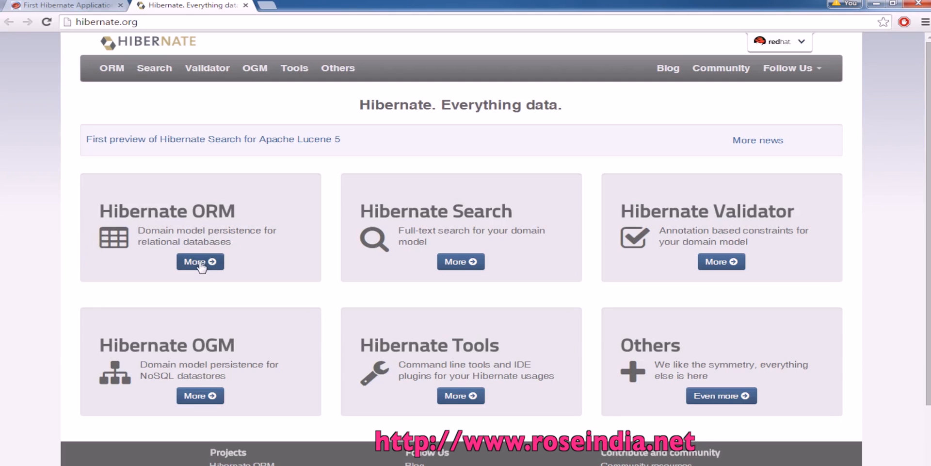
Step: Download the Hibernate ORM 4.3.11.Final release zip from hibernate.org
{"action": "left_click", "coordinate": [200, 261]}
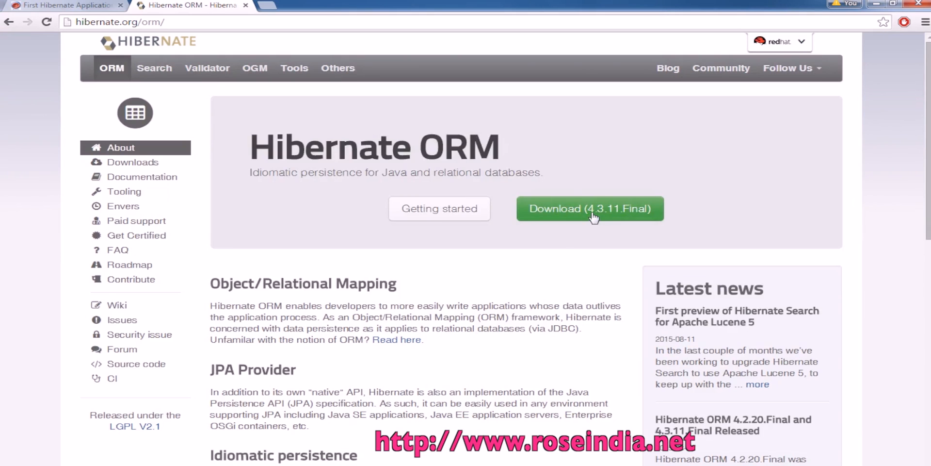
{"action": "left_click", "coordinate": [590, 209]}
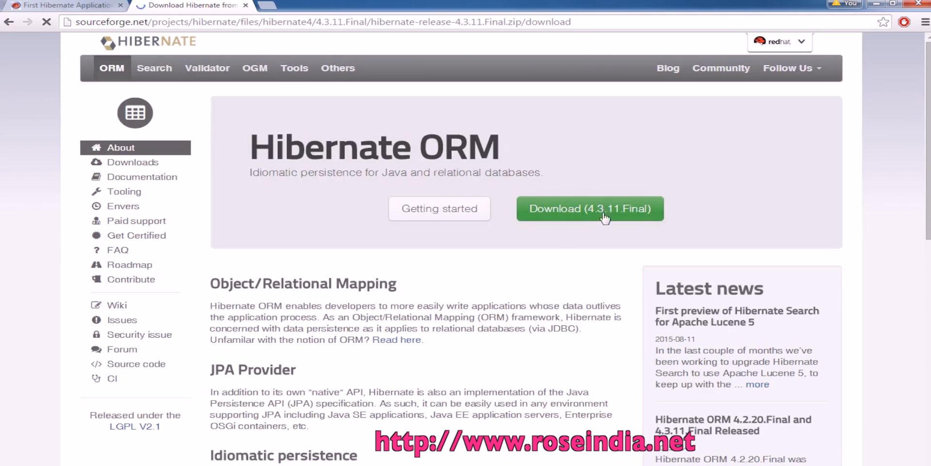
{"action": "left_click", "coordinate": [590, 209]}
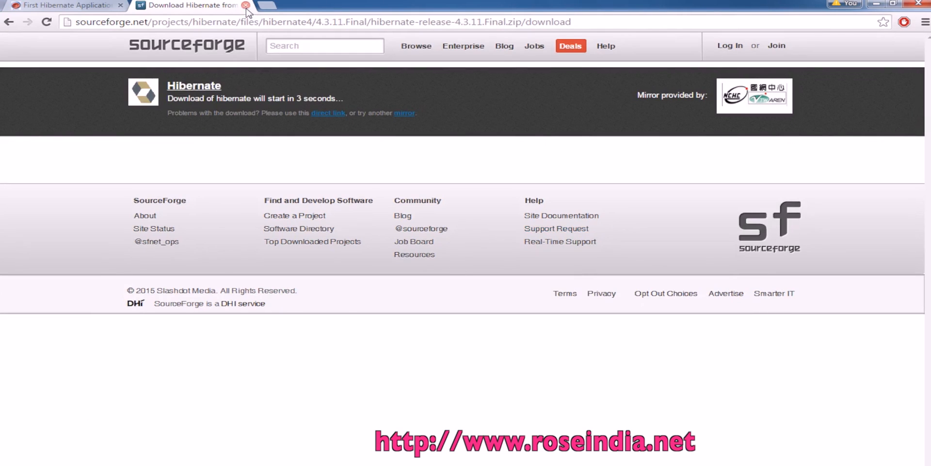
{"action": "right_click", "coordinate": [227, 95]}
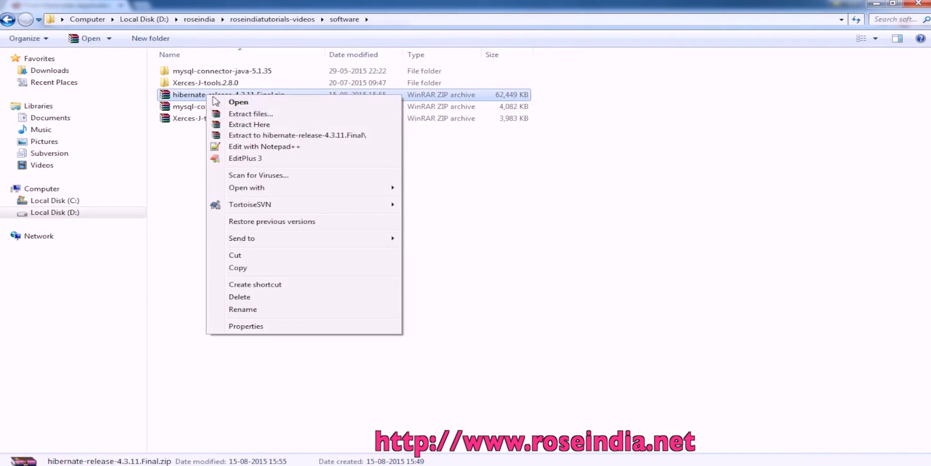
Step: Extract the zip to hibernate-release-4.3.11.Final and open its lib/required folder
{"action": "left_click", "coordinate": [296, 135]}
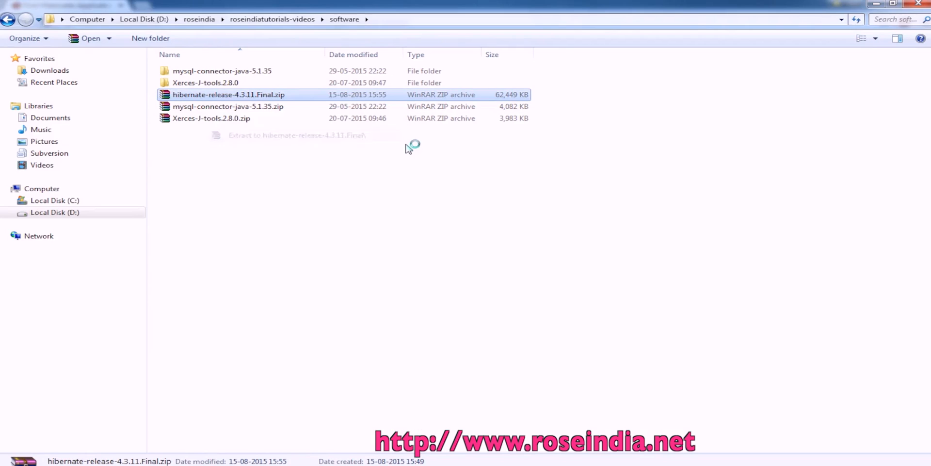
{"action": "left_click", "coordinate": [296, 135]}
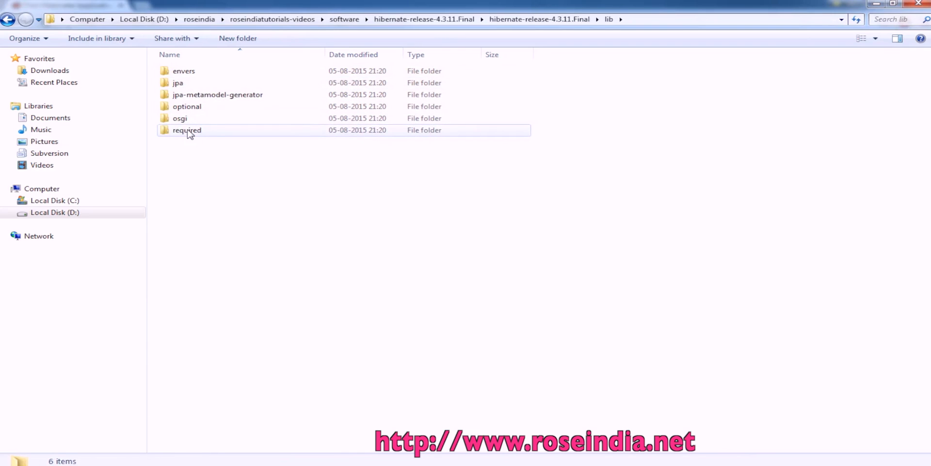
{"action": "double_click", "coordinate": [187, 130]}
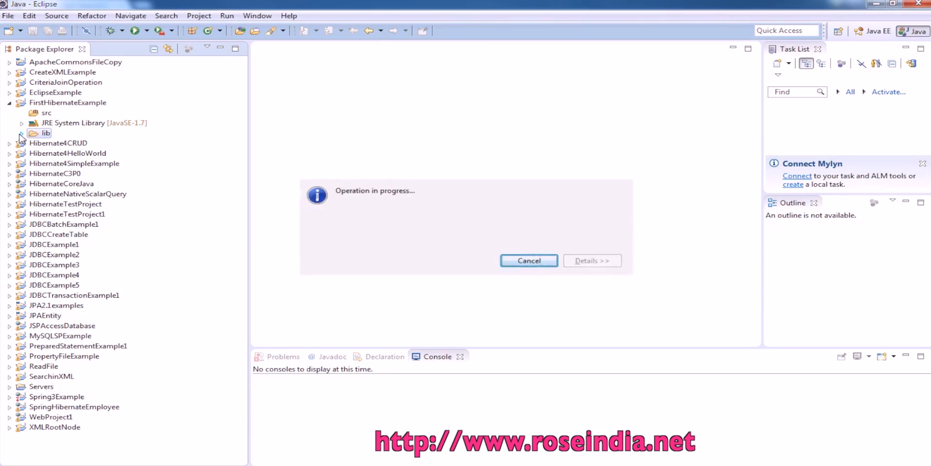
Step: Expand the project's lib folder in Package Explorer
{"action": "left_click", "coordinate": [528, 260]}
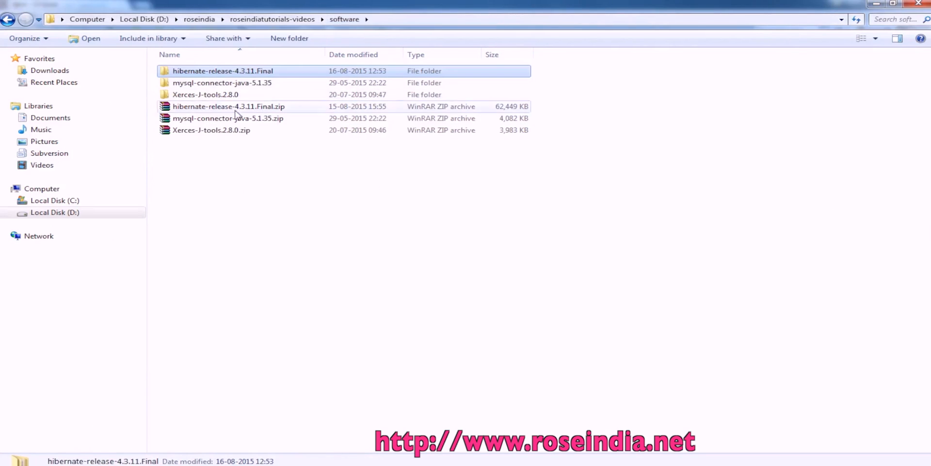
Step: Open the nested mysql-connector-java-5.1.35 folders and select mysql-connector-java-5.1.35-bin.jar
{"action": "double_click", "coordinate": [221, 83]}
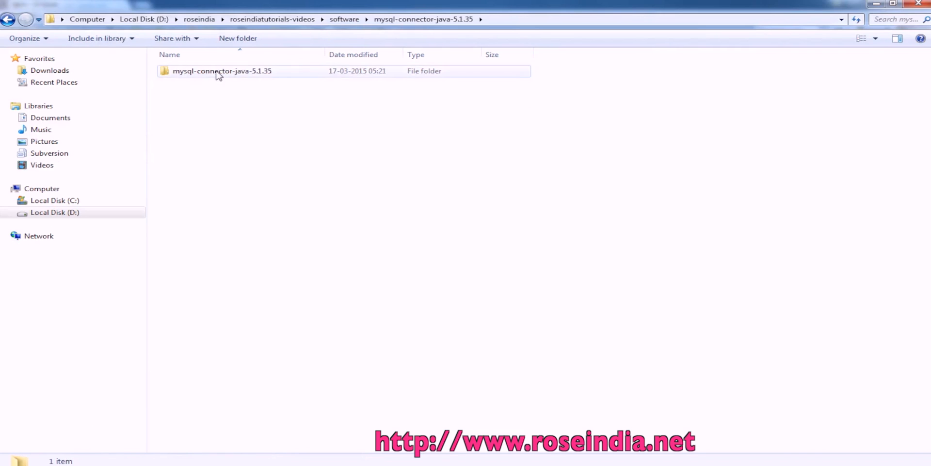
{"action": "left_click", "coordinate": [222, 71]}
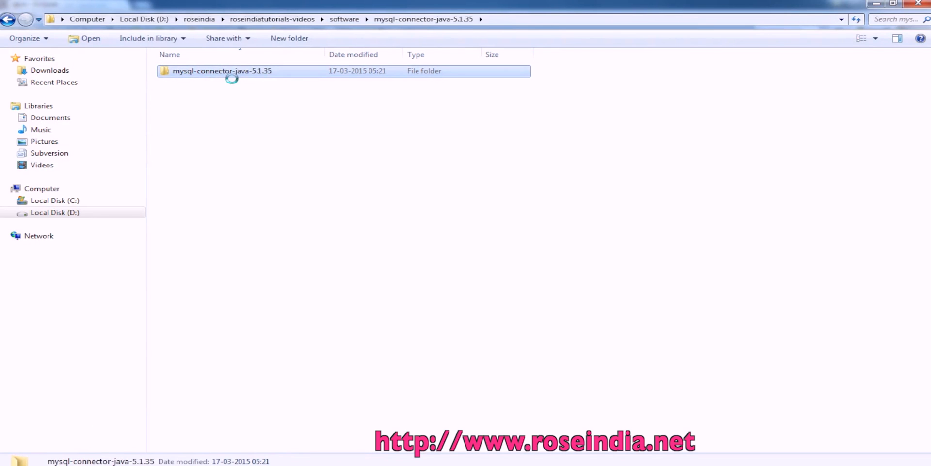
{"action": "double_click", "coordinate": [221, 71]}
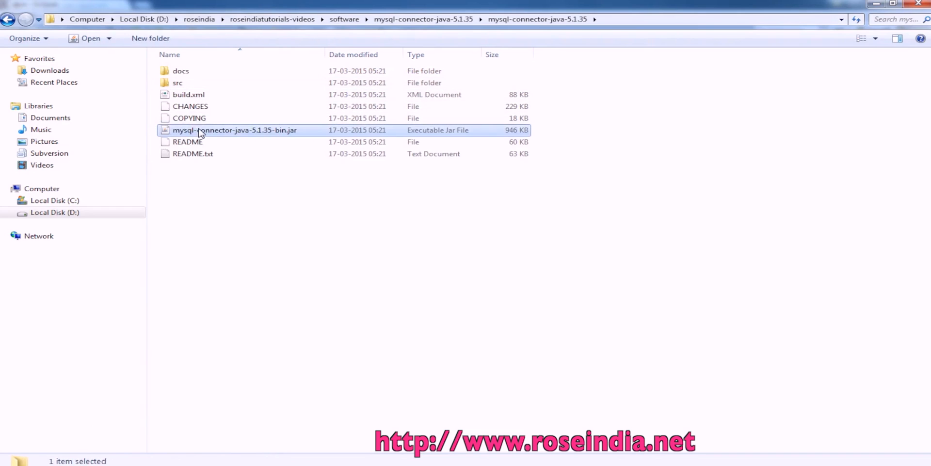
{"action": "left_click", "coordinate": [234, 129]}
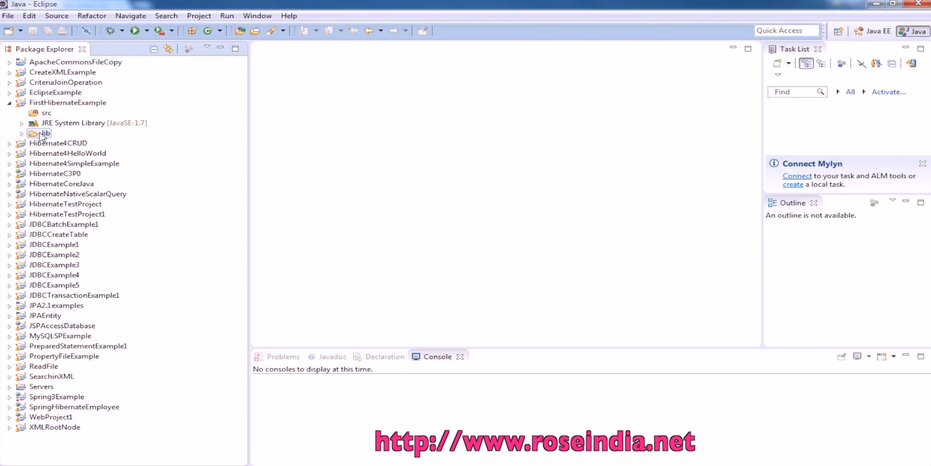
Step: Show the Hibernate and MySQL connector jars inside FirstHibernateExample/lib
{"action": "left_click", "coordinate": [22, 133]}
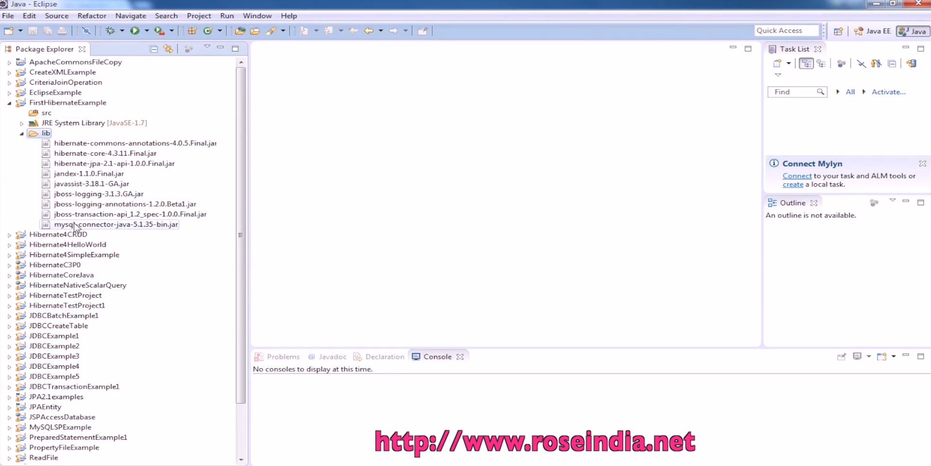
{"action": "right_click", "coordinate": [67, 103]}
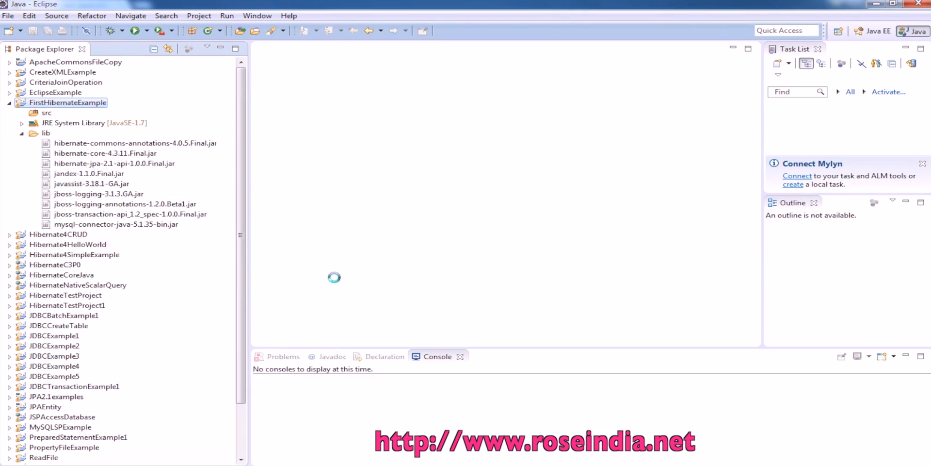
Step: Add all jars from FirstHibernateExample/lib to the Java Build Path libraries
{"action": "right_click", "coordinate": [67, 102]}
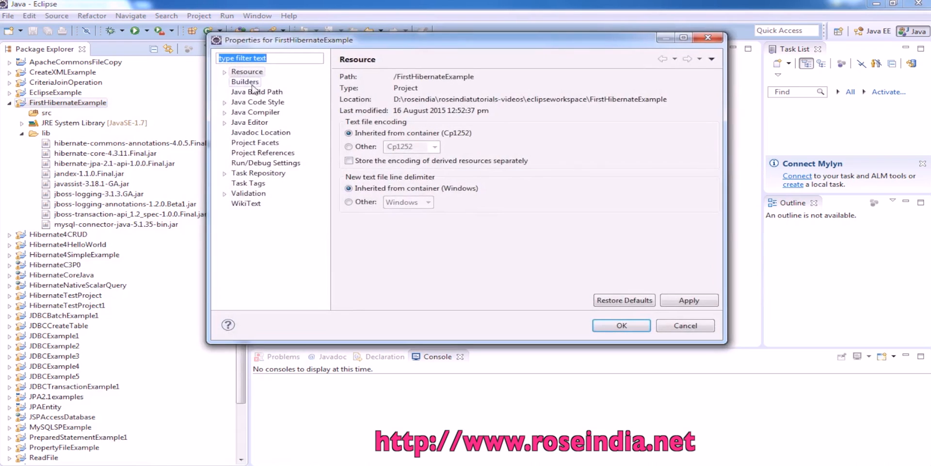
{"action": "left_click", "coordinate": [257, 91]}
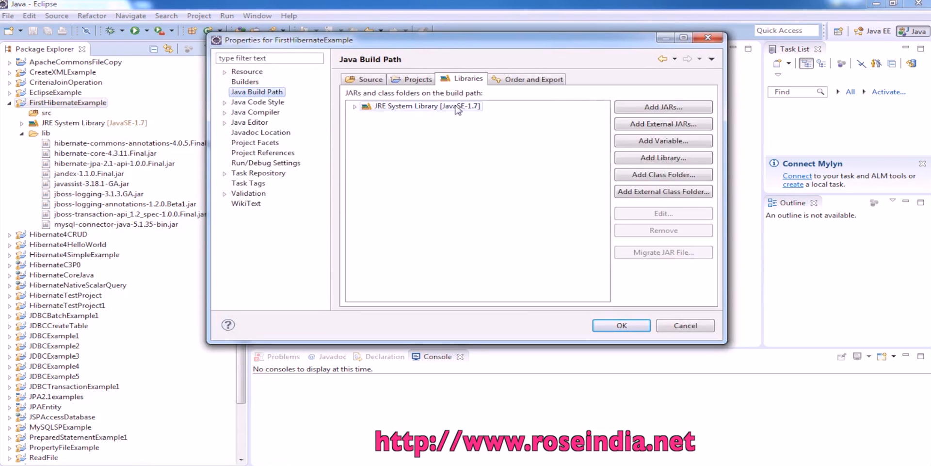
{"action": "left_click", "coordinate": [663, 107]}
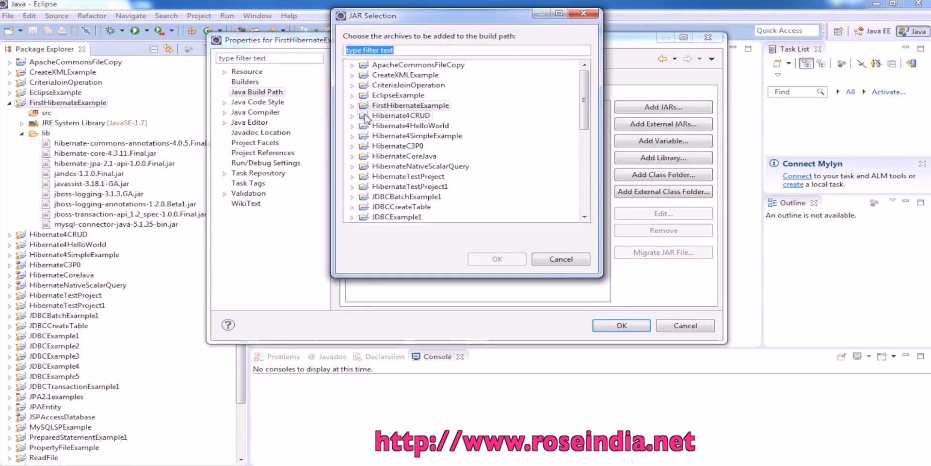
{"action": "left_click", "coordinate": [351, 95]}
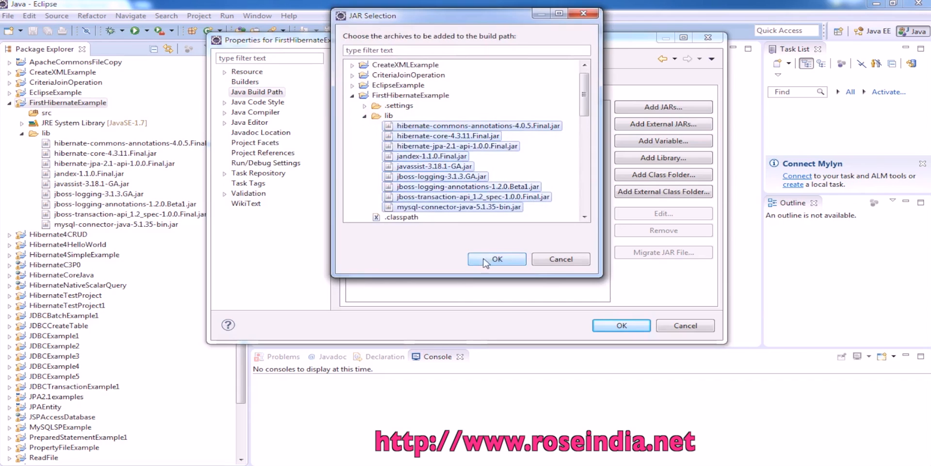
{"action": "left_click", "coordinate": [497, 259]}
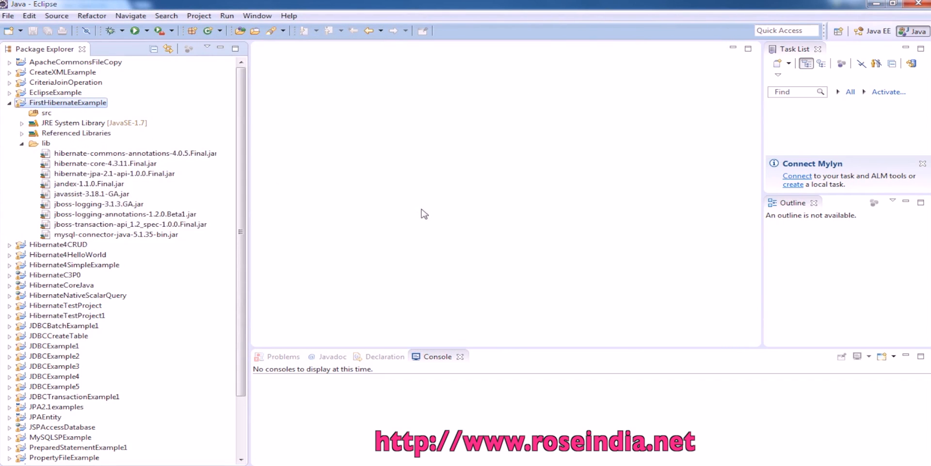
Step: Create the package net.roseindia in src
{"action": "right_click", "coordinate": [47, 113]}
{"action": "type", "text": "net"}
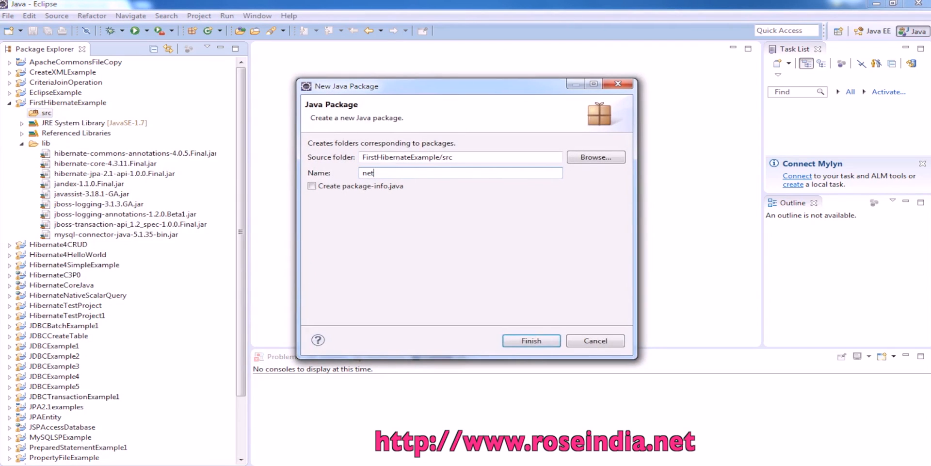
{"action": "type", "text": ".rosein"}
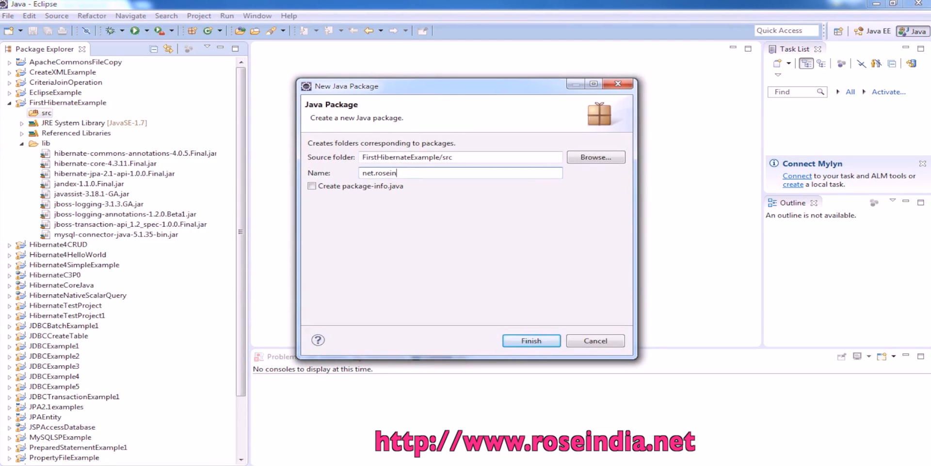
{"action": "left_click", "coordinate": [530, 341]}
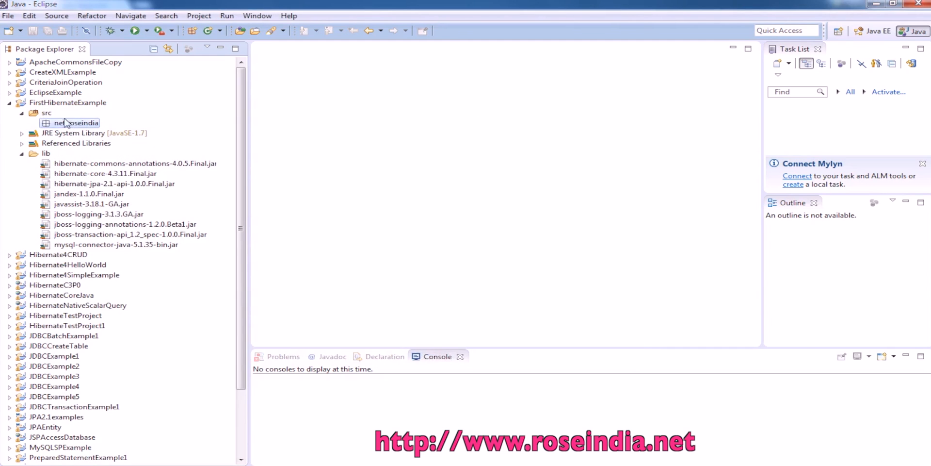
Step: Create the package net.roseindia.model
{"action": "right_click", "coordinate": [76, 122]}
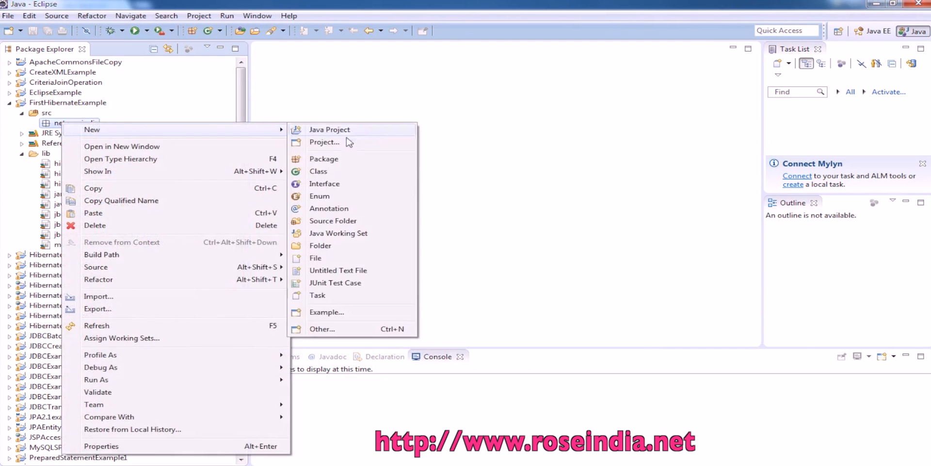
{"action": "left_click", "coordinate": [323, 159]}
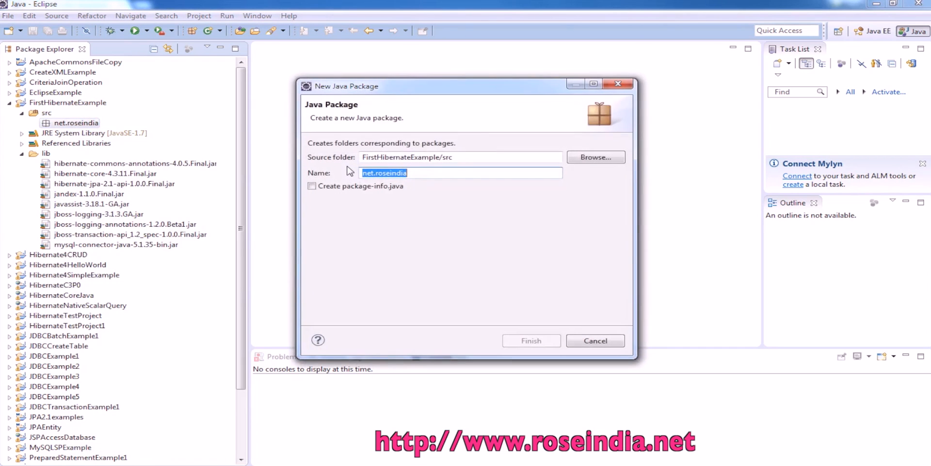
{"action": "type", "text": ".model"}
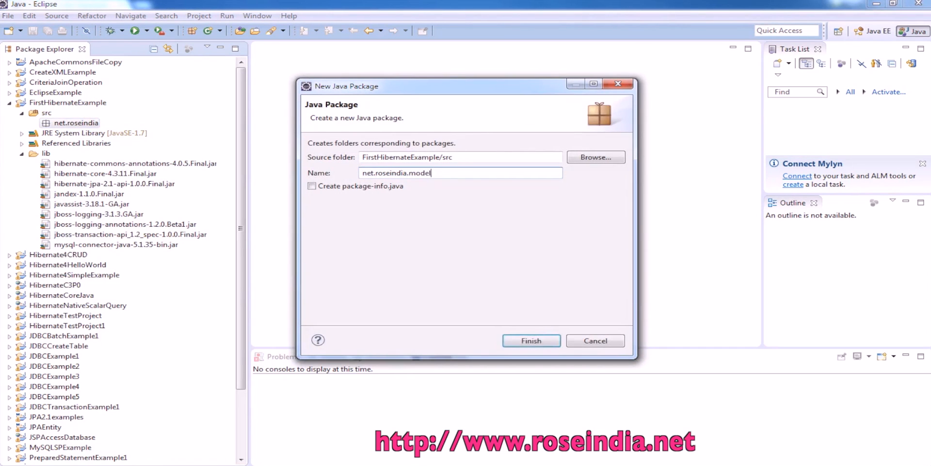
{"action": "left_click", "coordinate": [531, 340]}
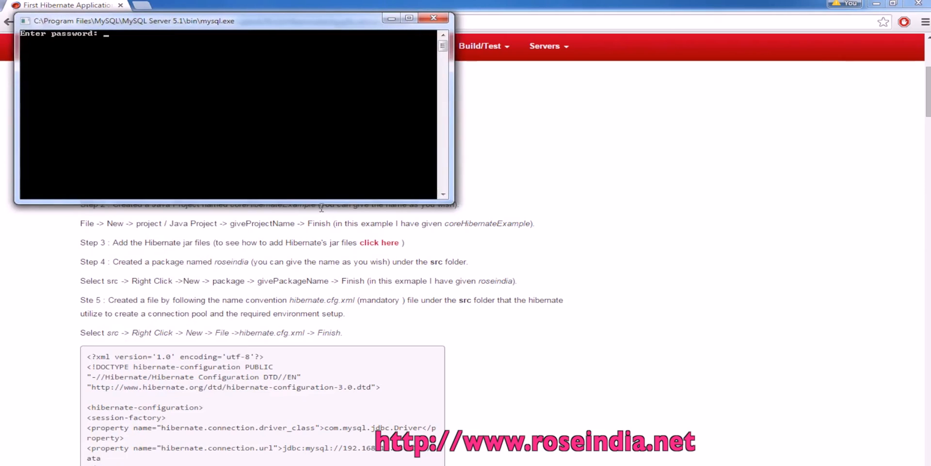
Step: Log in to MySQL, connect to hibernate4tutorials, and paste the CREATE TABLE person statement
{"action": "key", "text": "Return"}
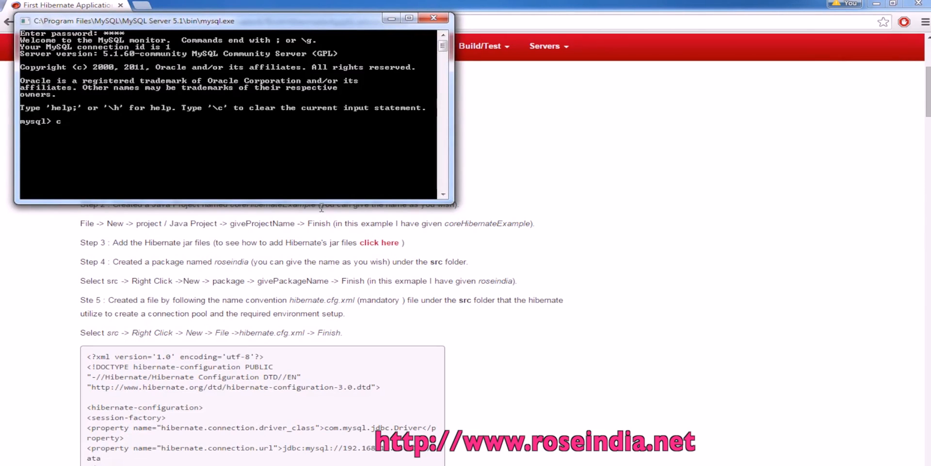
{"action": "type", "text": "onnect h"}
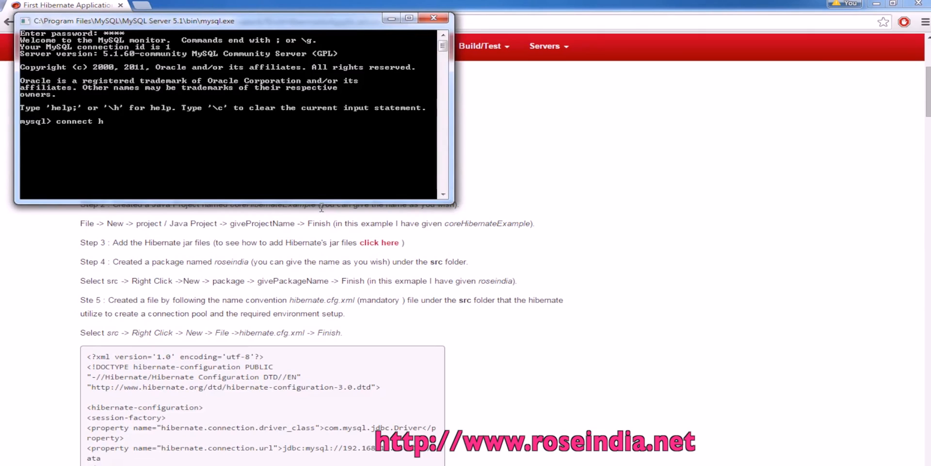
{"action": "type", "text": "ibernate"}
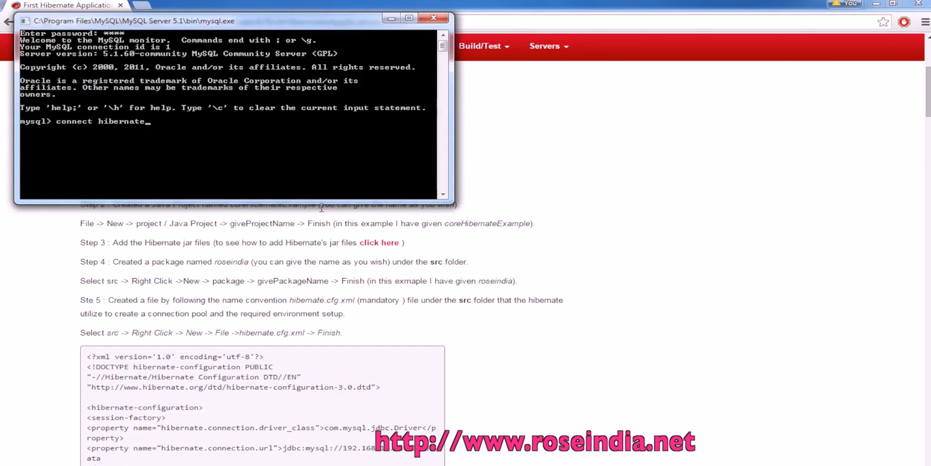
{"action": "type", "text": "4tutorials"}
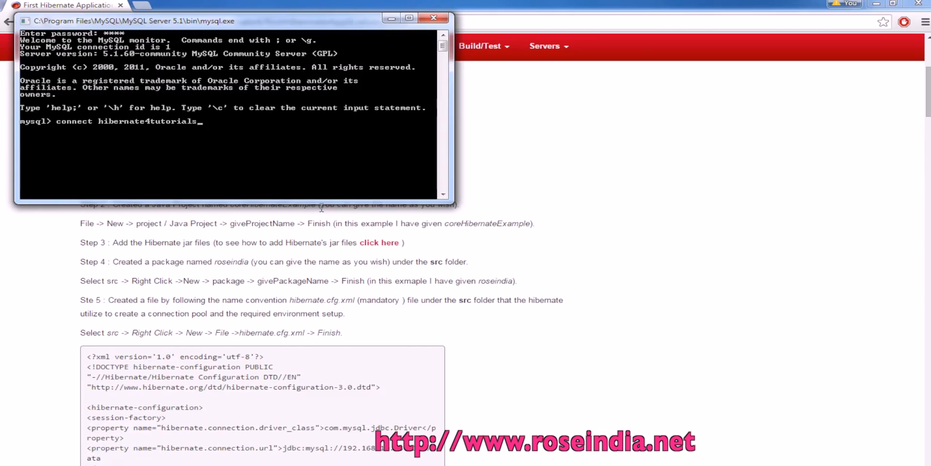
{"action": "type", "text": "'"}
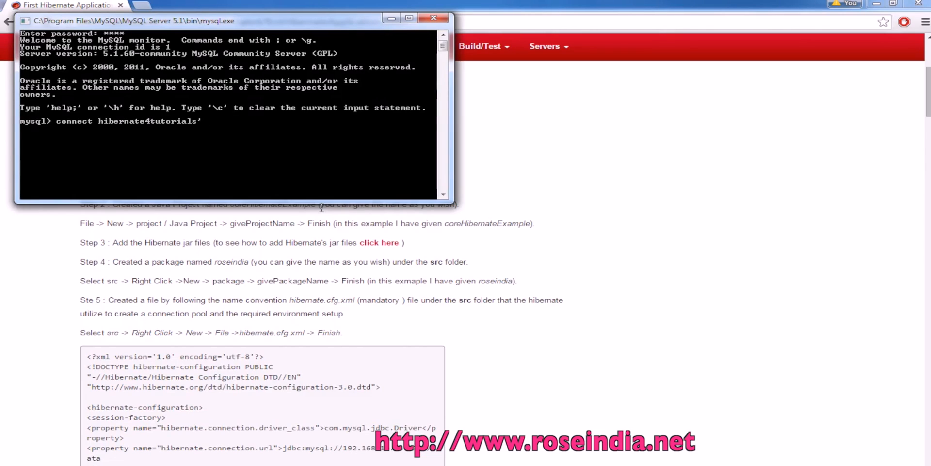
{"action": "key", "text": "Return"}
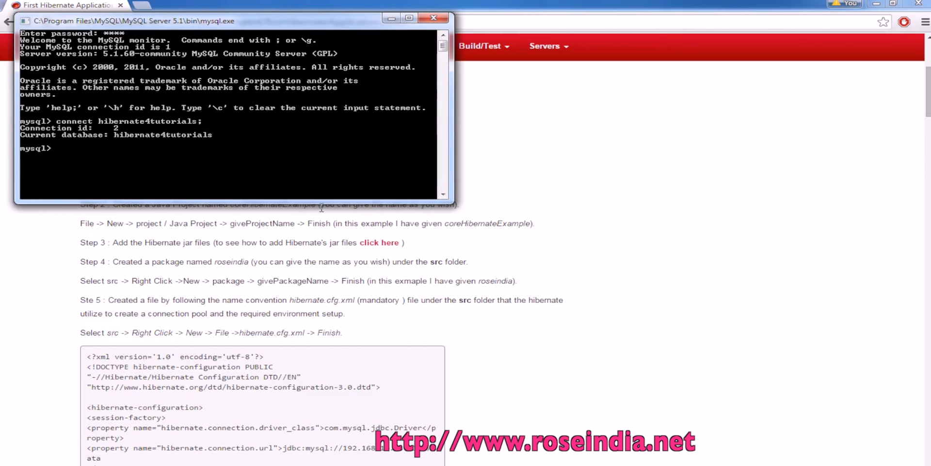
{"action": "right_click", "coordinate": [237, 148]}
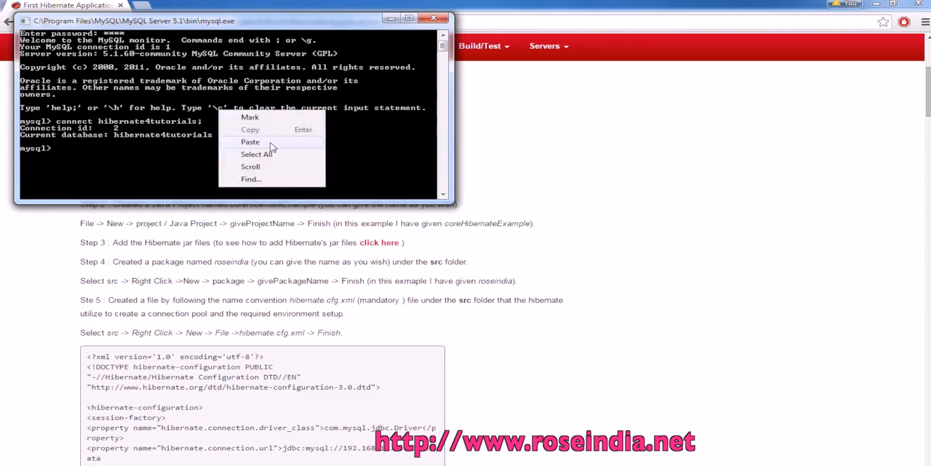
{"action": "left_click", "coordinate": [250, 141]}
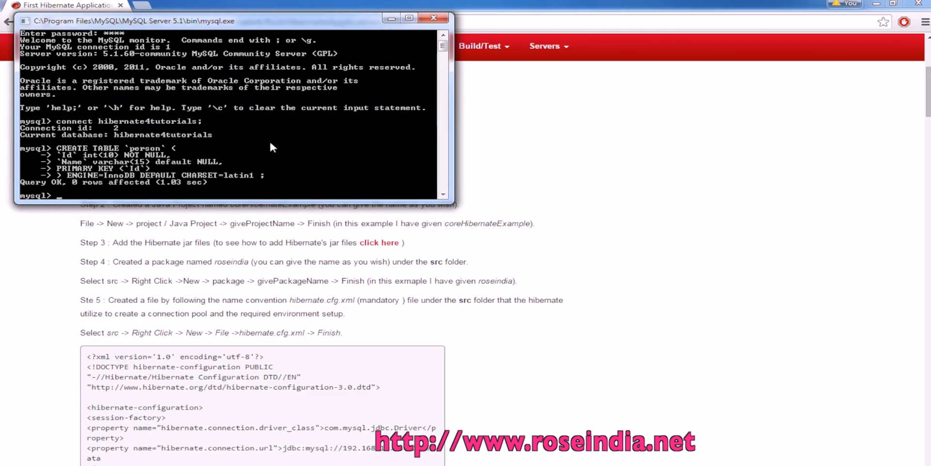
Step: Insert the row ('1','Deepak') into person and start typing an insert for John
{"action": "type", "text": "insert into person values"}
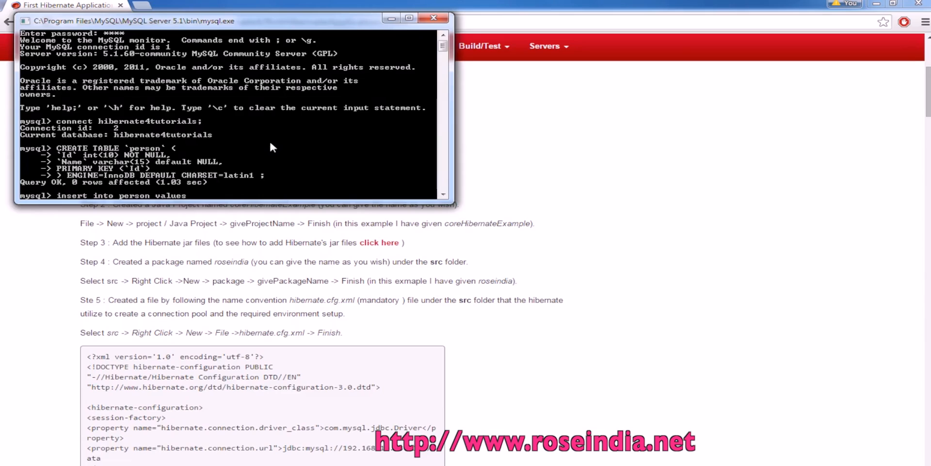
{"action": "type", "text": "("}
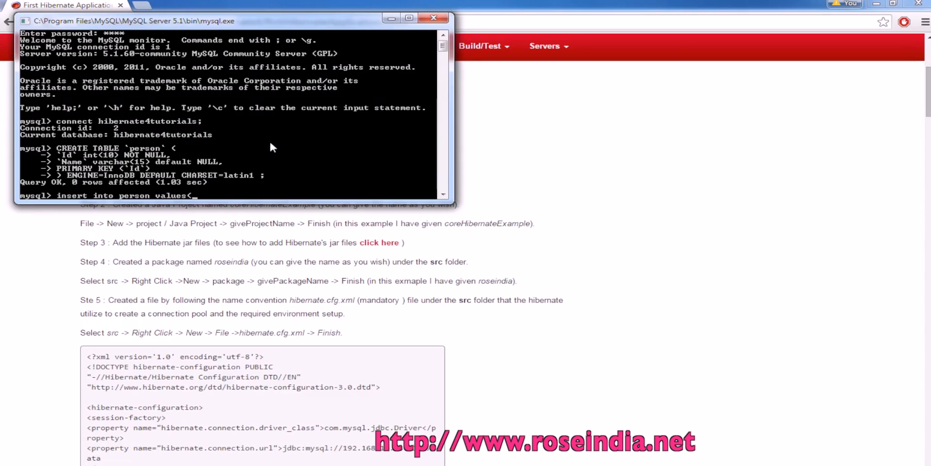
{"action": "type", "text": "'1"}
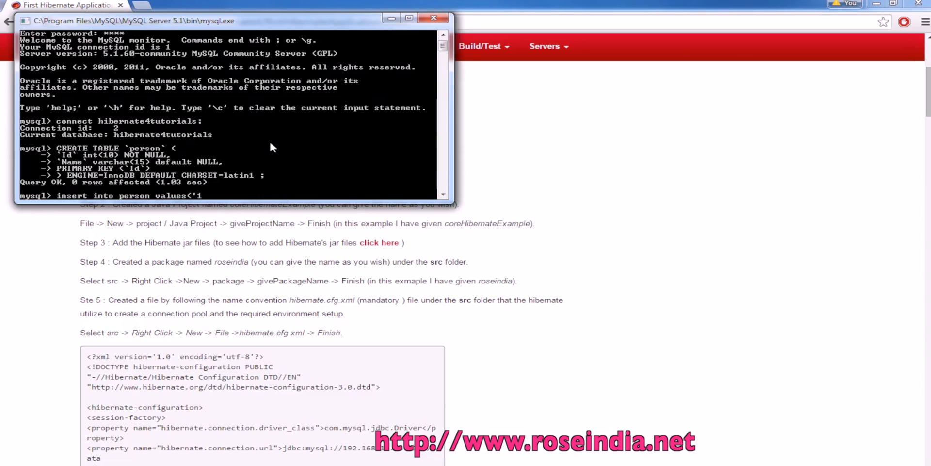
{"action": "type", "text": "','Deepak"}
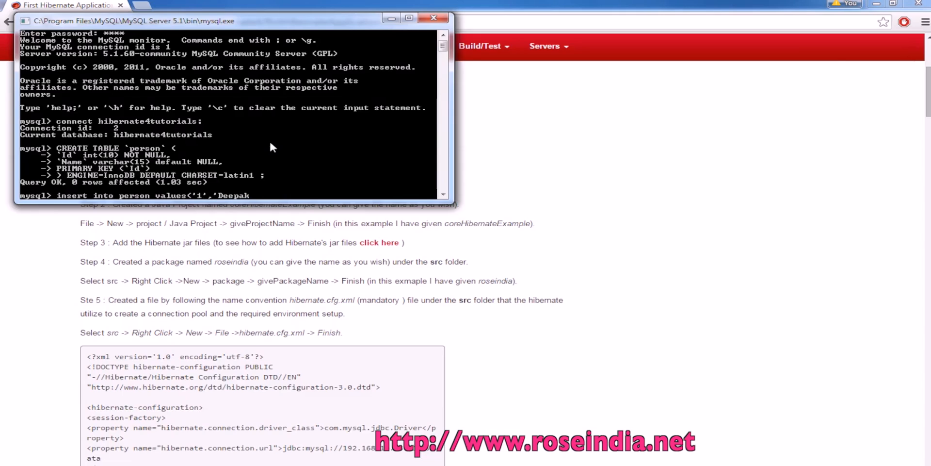
{"action": "type", "text": "';"}
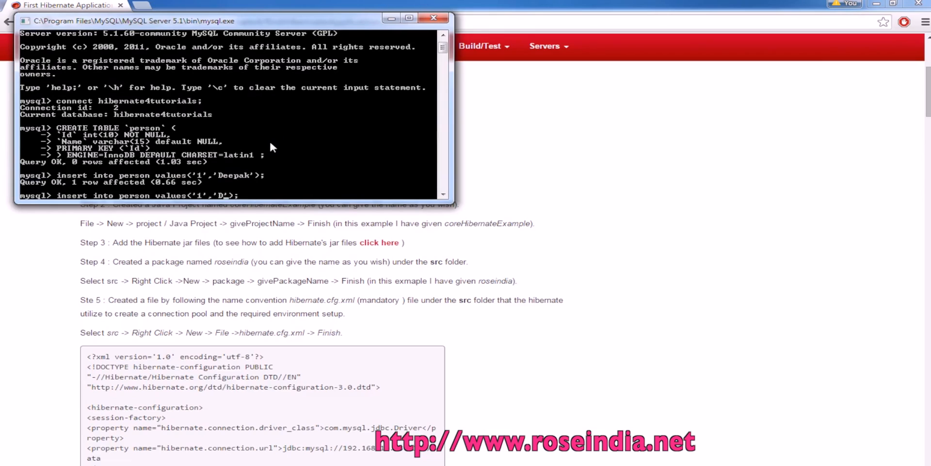
{"action": "type", "text": "Joh"}
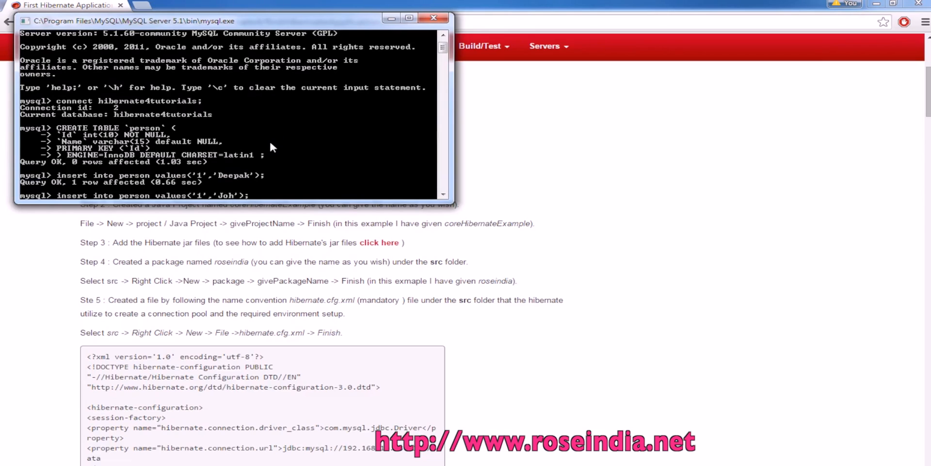
{"action": "type", "text": "n"}
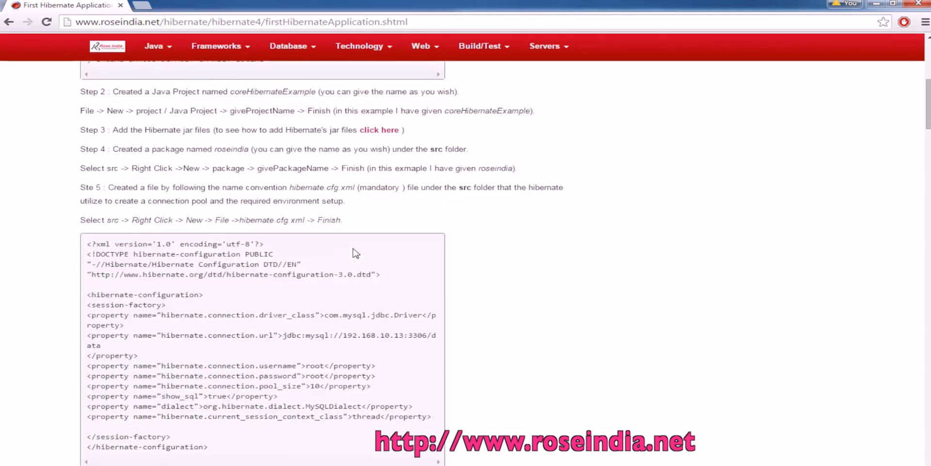
{"action": "mouse_move", "coordinate": [268, 218]}
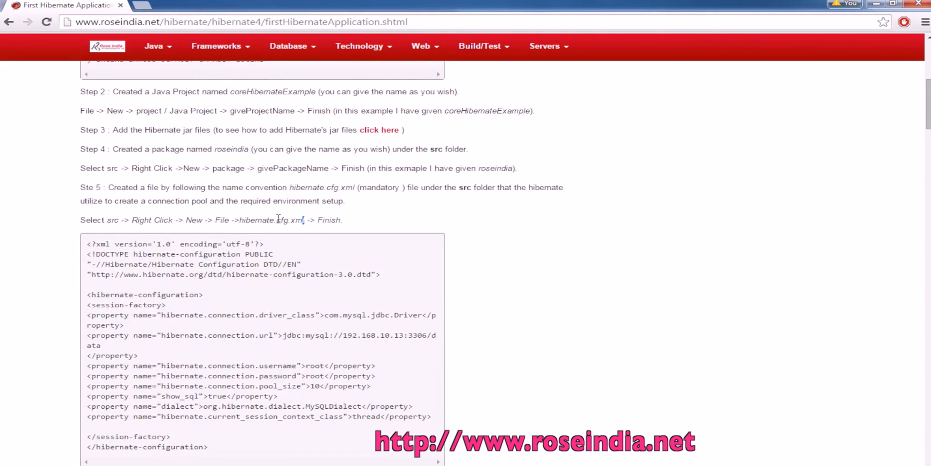
Step: Select the hibernate.cfg.xml file name in the tutorial's Step 5 listing
{"action": "double_click", "coordinate": [270, 219]}
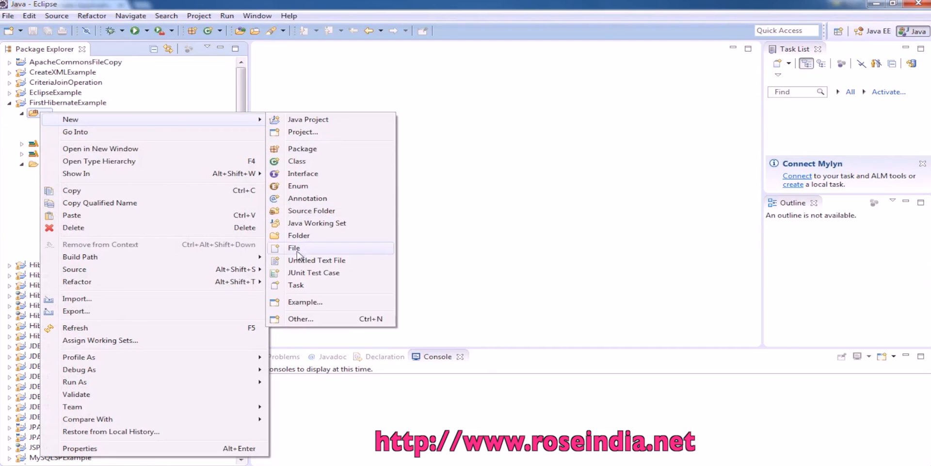
Step: Create a new empty file named hibernate.cfg.xml in FirstHibernateExample's src folder
{"action": "left_click", "coordinate": [294, 247]}
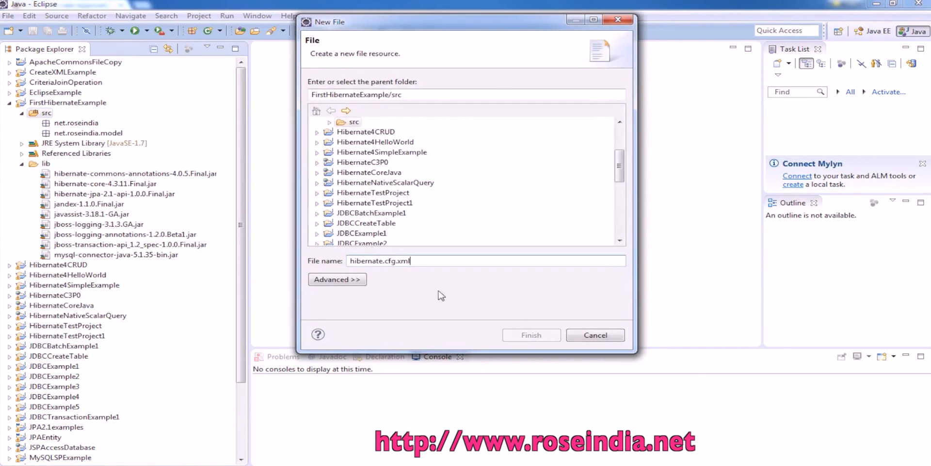
{"action": "left_click", "coordinate": [530, 334]}
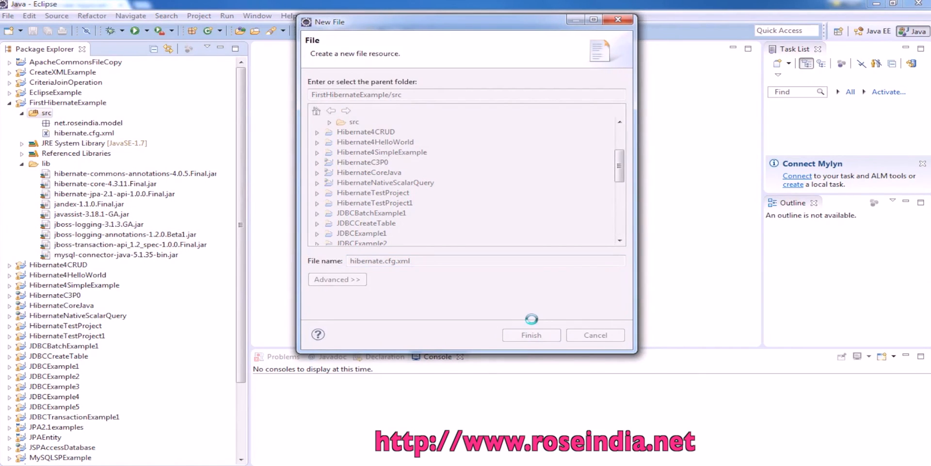
{"action": "left_click", "coordinate": [531, 335]}
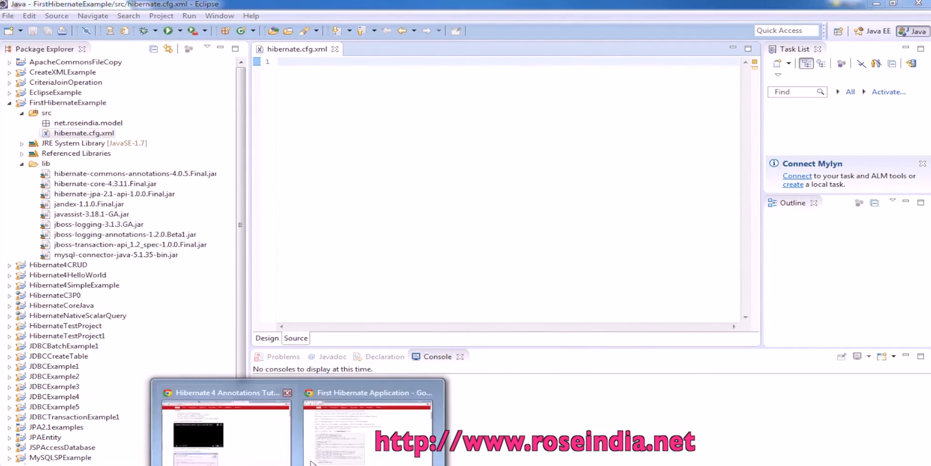
Step: Paste the configuration and point the URL at localhost:3306/hibernate4tutorials, then save
{"action": "left_click", "coordinate": [367, 428]}
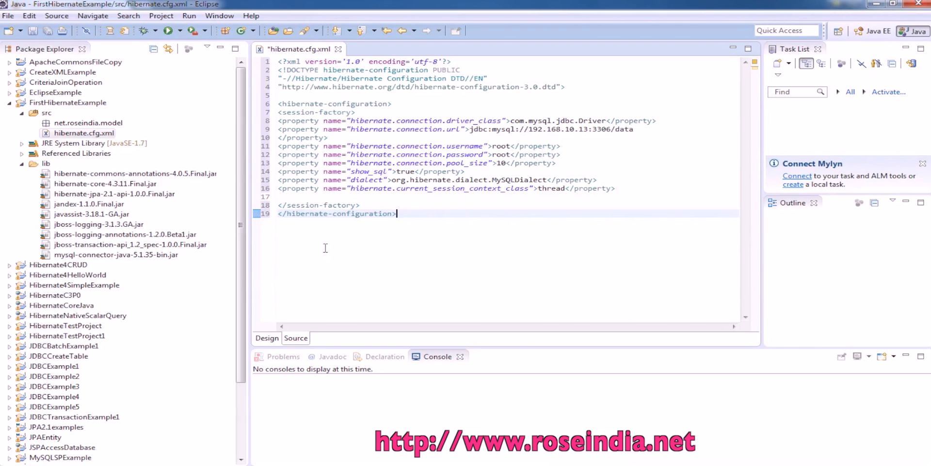
{"action": "key", "text": "ctrl+s"}
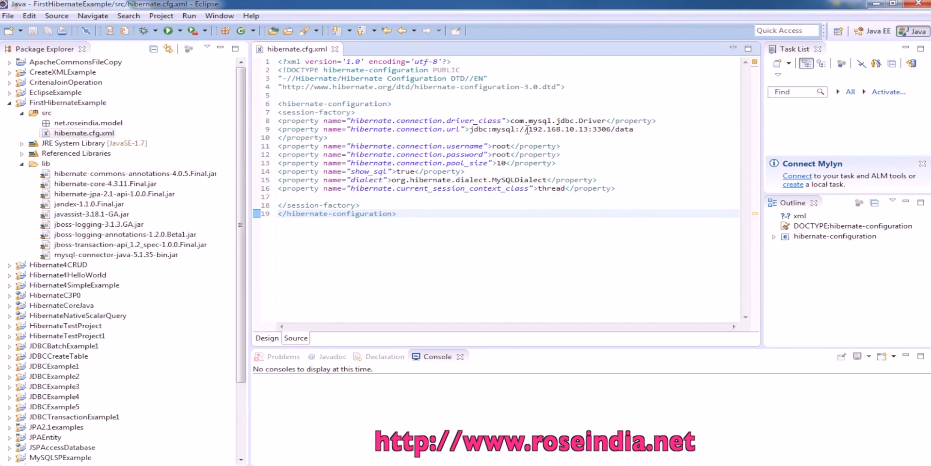
{"action": "double_click", "coordinate": [557, 129]}
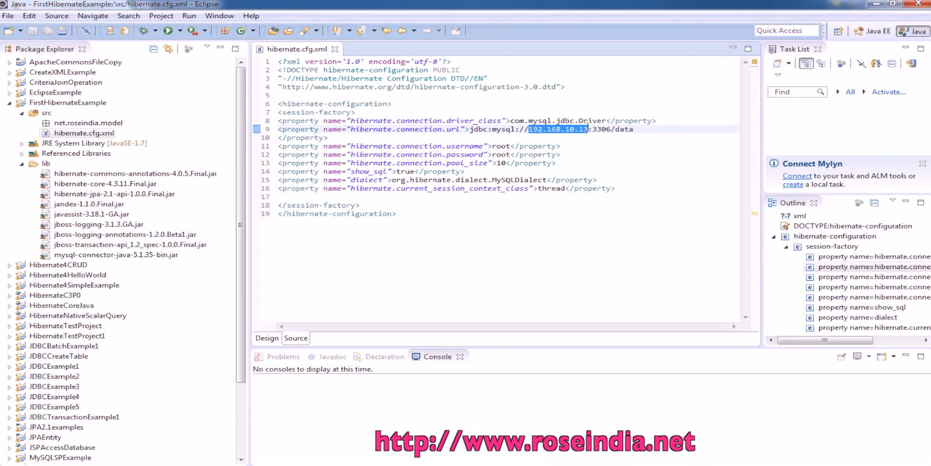
{"action": "type", "text": "localhost"}
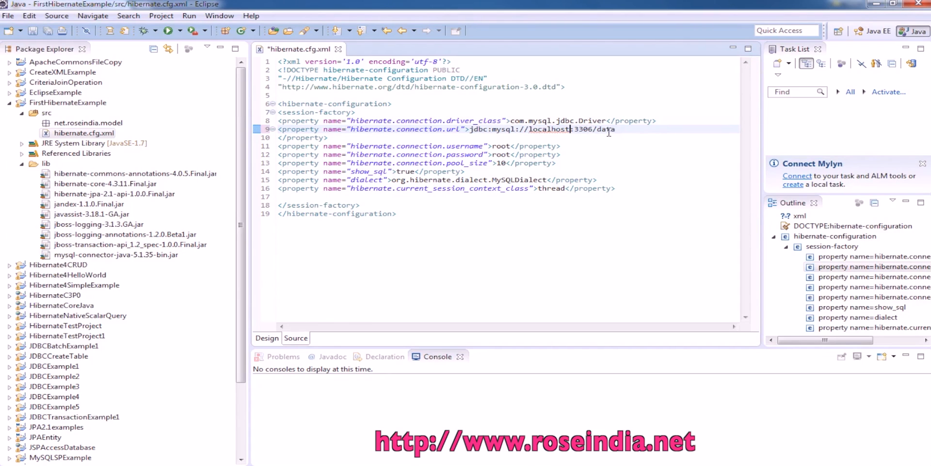
{"action": "double_click", "coordinate": [606, 129]}
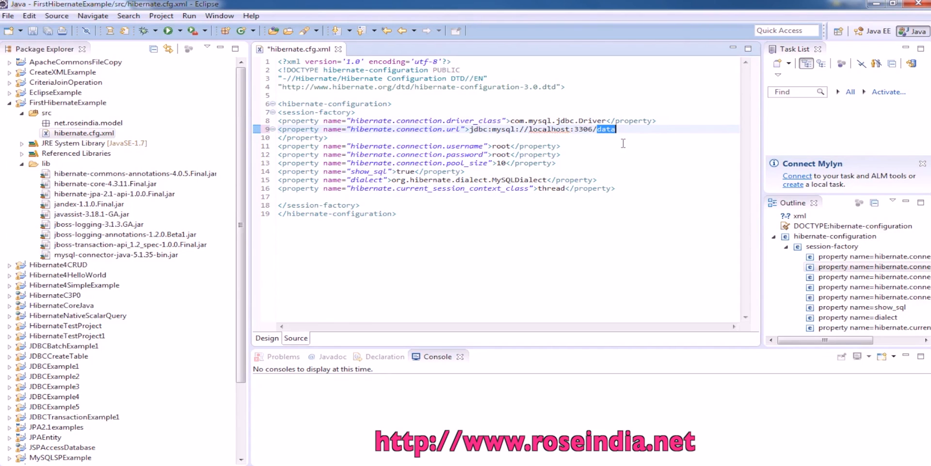
{"action": "type", "text": "hibernate4"}
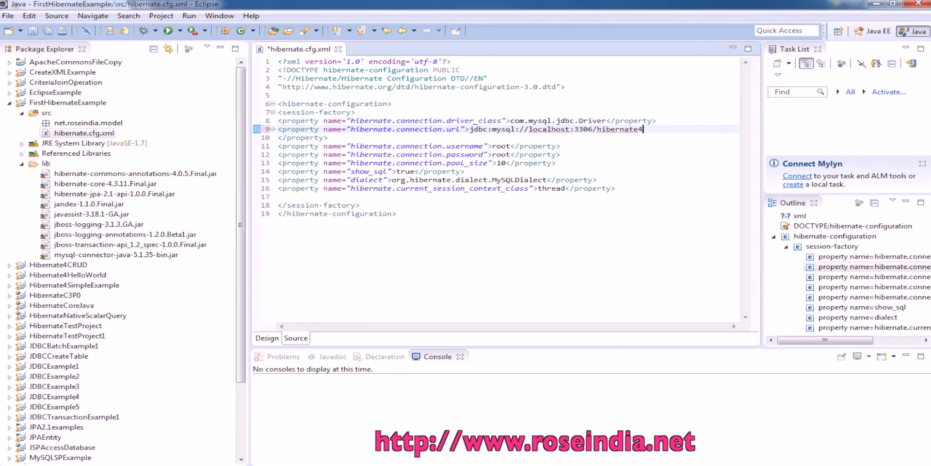
{"action": "type", "text": "tutoril"}
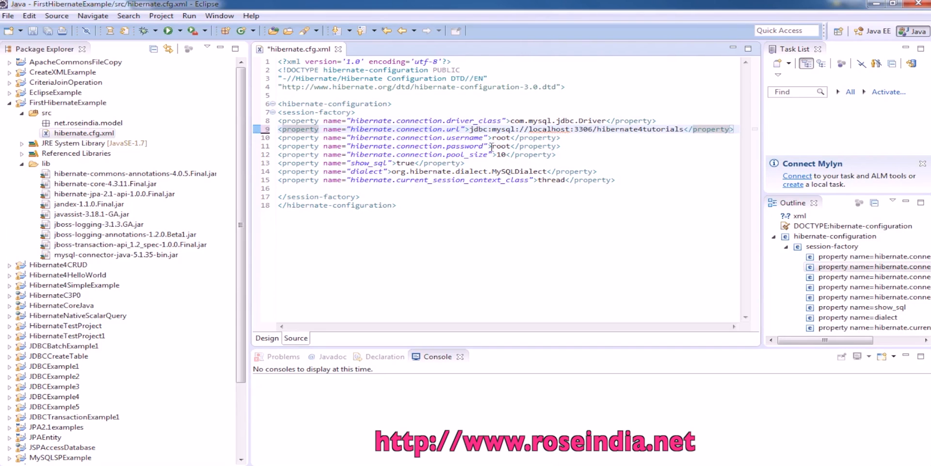
{"action": "double_click", "coordinate": [501, 146]}
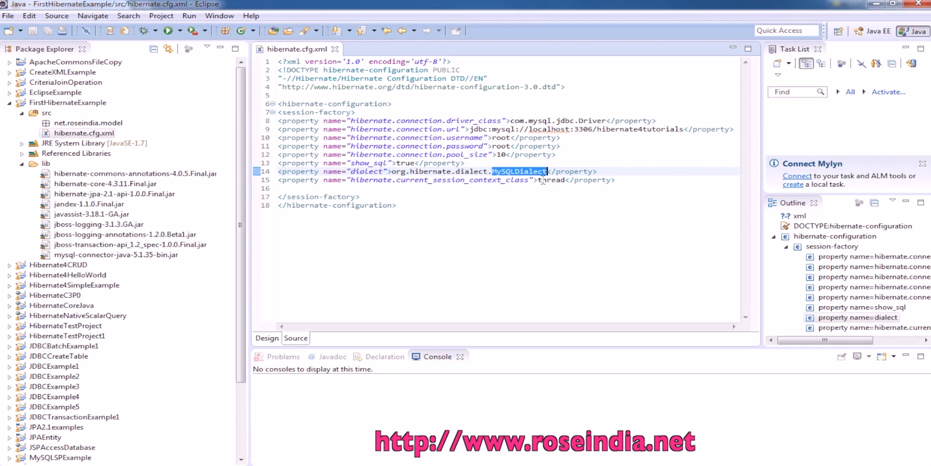
{"action": "mouse_move", "coordinate": [408, 148]}
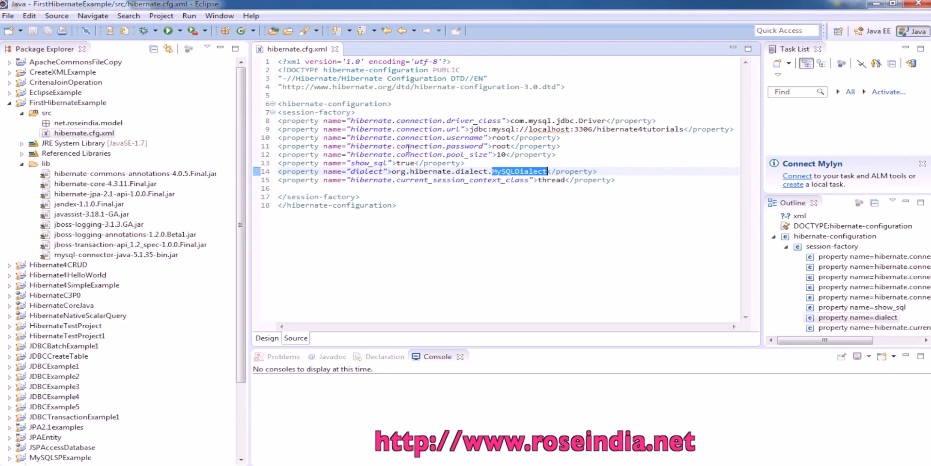
{"action": "mouse_move", "coordinate": [387, 171]}
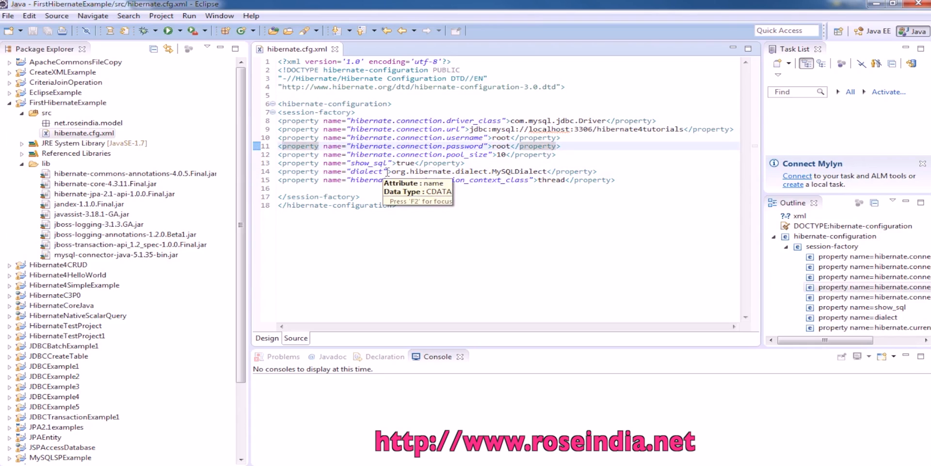
{"action": "mouse_move", "coordinate": [394, 119]}
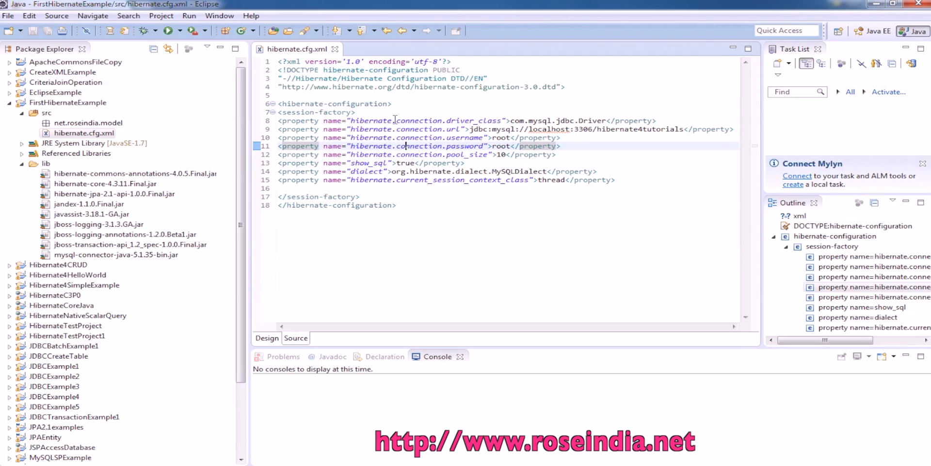
{"action": "mouse_move", "coordinate": [521, 121]}
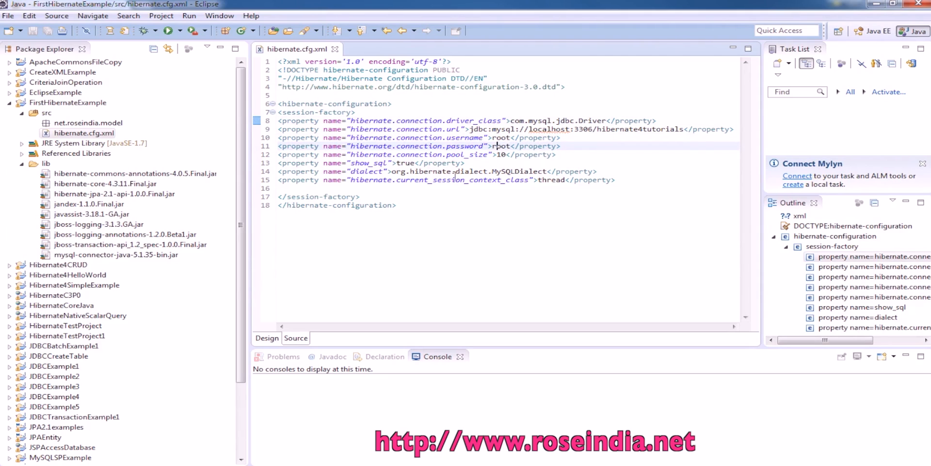
{"action": "double_click", "coordinate": [431, 172]}
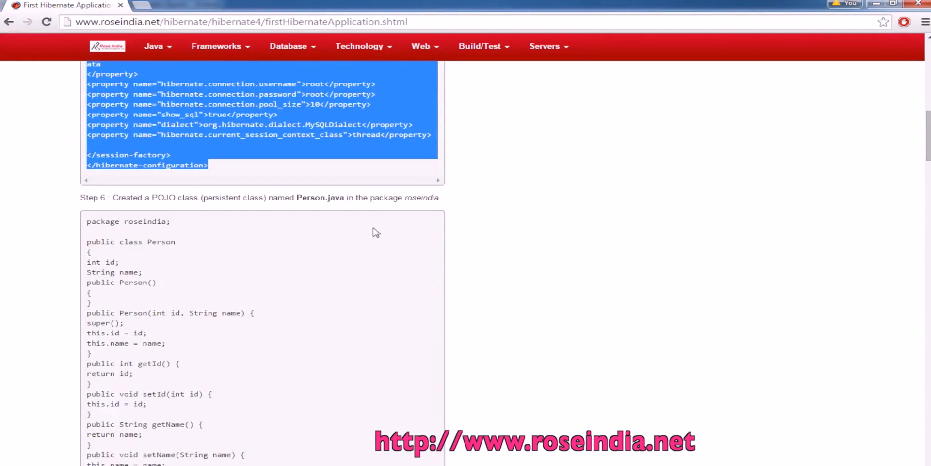
Step: Scroll to Step 6 and select the Person class name in the tutorial
{"action": "scroll", "scroll_direction": "down", "scroll_amount": 3}
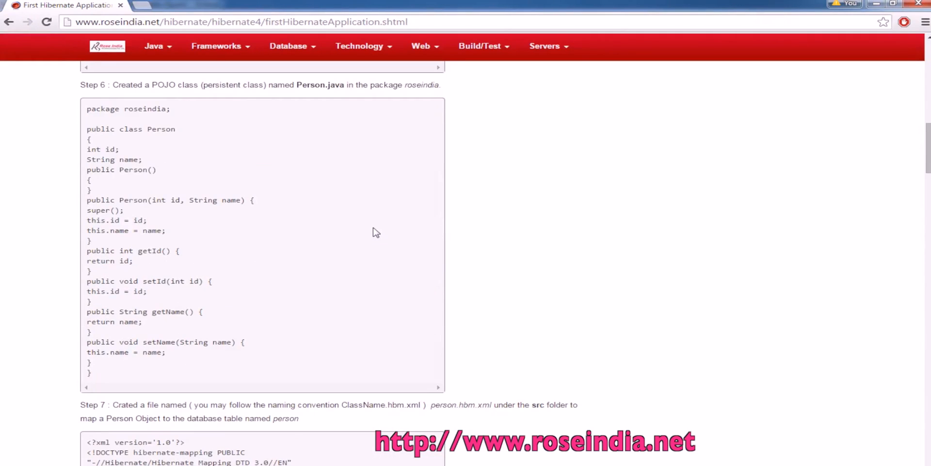
{"action": "double_click", "coordinate": [161, 129]}
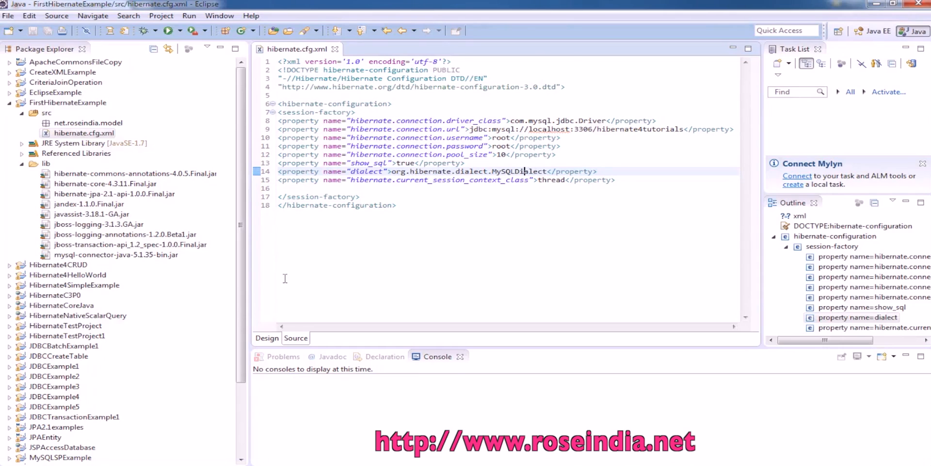
Step: Create class Person in net.roseindia.model with the tutorial's code, reformatted
{"action": "right_click", "coordinate": [88, 122]}
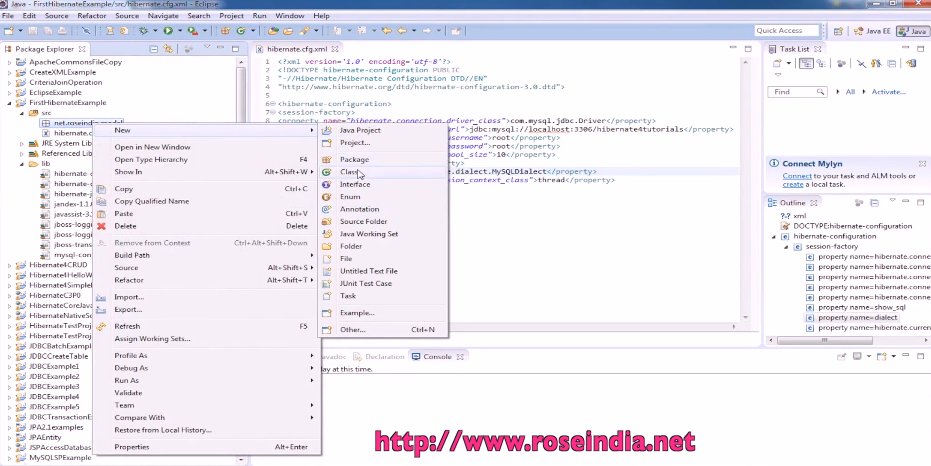
{"action": "left_click", "coordinate": [349, 172]}
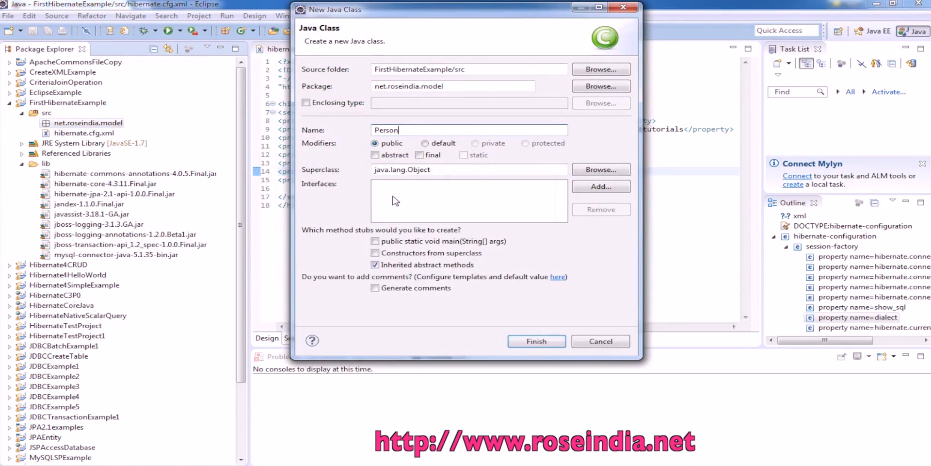
{"action": "left_click", "coordinate": [535, 341]}
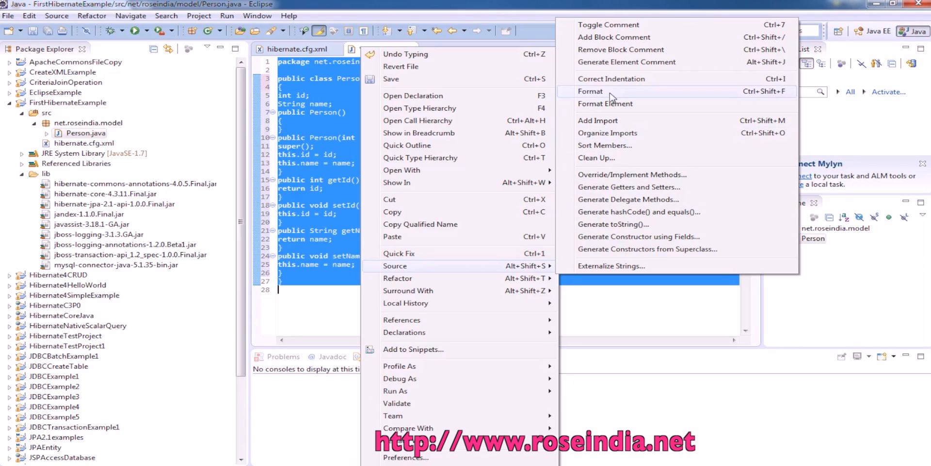
{"action": "left_click", "coordinate": [590, 90]}
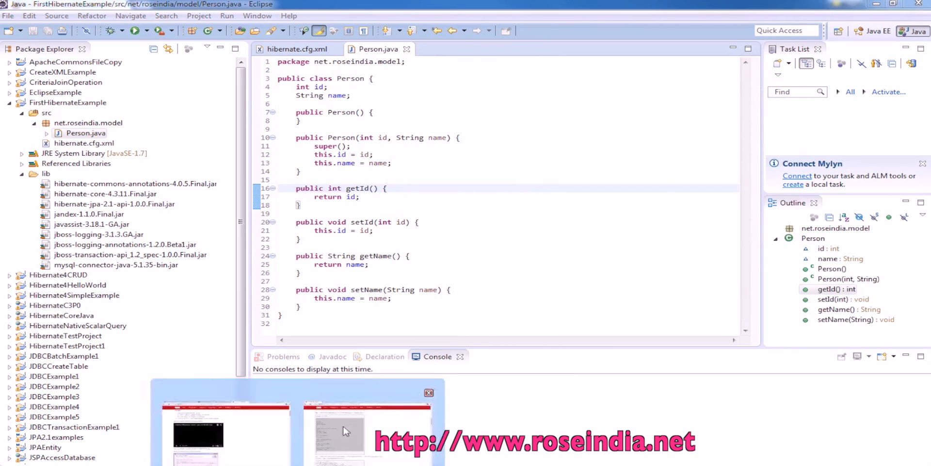
{"action": "left_click", "coordinate": [368, 431]}
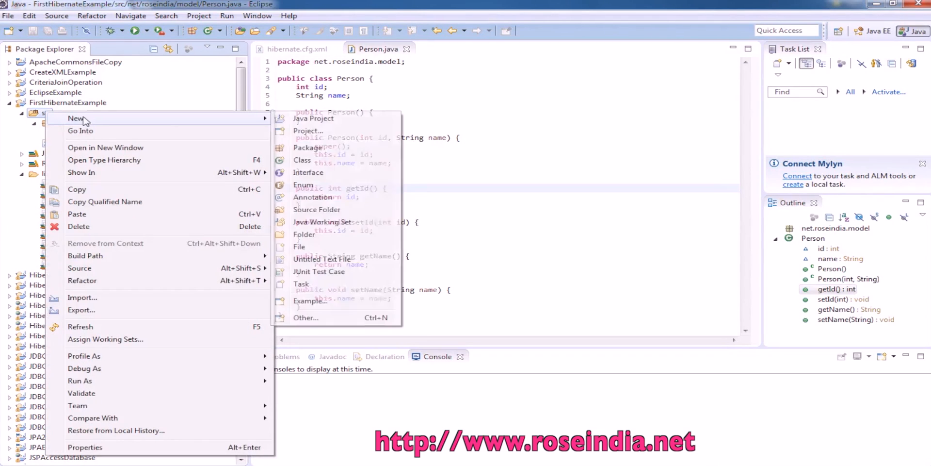
Step: Start creating the person.hbm.xml file under src
{"action": "left_click", "coordinate": [299, 246]}
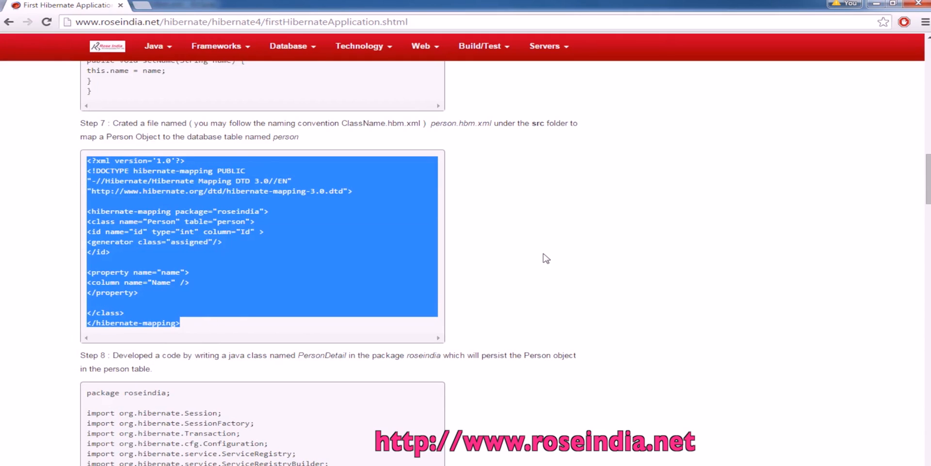
{"action": "mouse_move", "coordinate": [433, 135]}
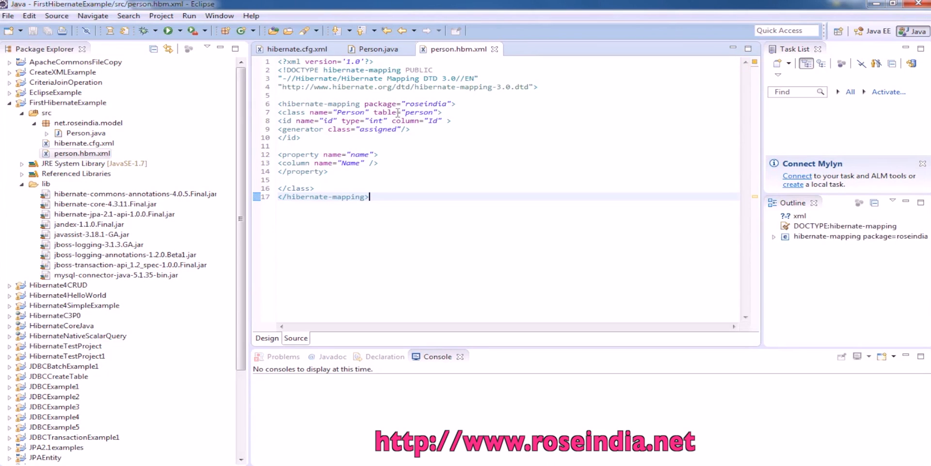
Step: Change the mapping's package attribute to net.roseindia.model
{"action": "left_click", "coordinate": [454, 129]}
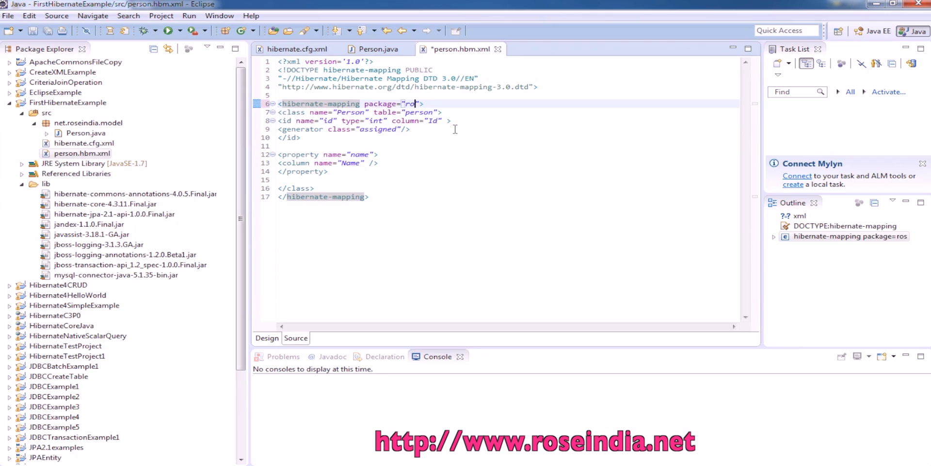
{"action": "type", "text": "net."}
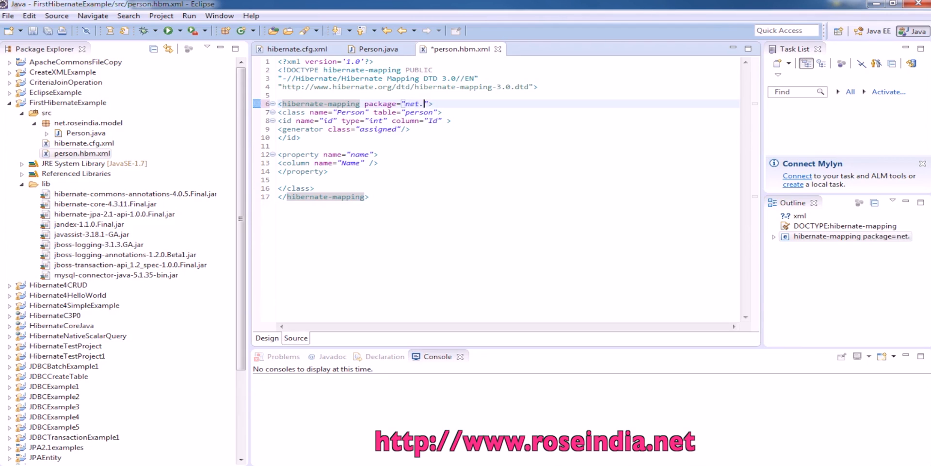
{"action": "type", "text": "roseindia.mod"}
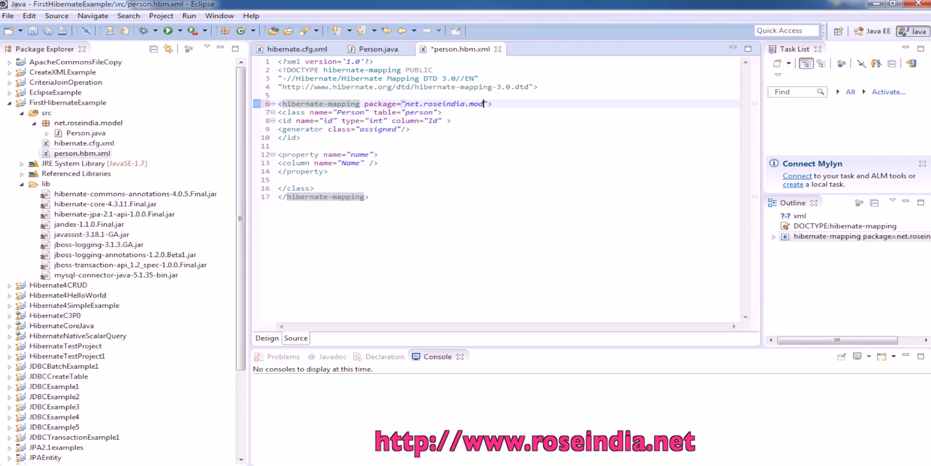
{"action": "type", "text": "el"}
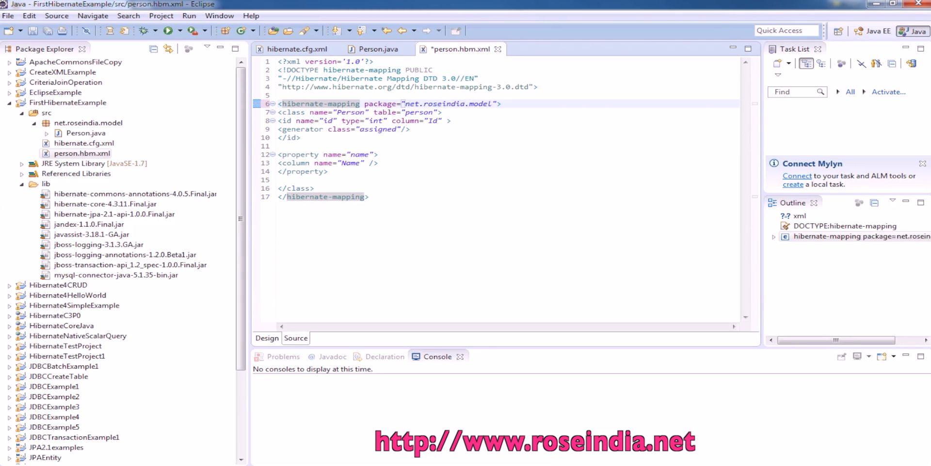
{"action": "left_click", "coordinate": [86, 133]}
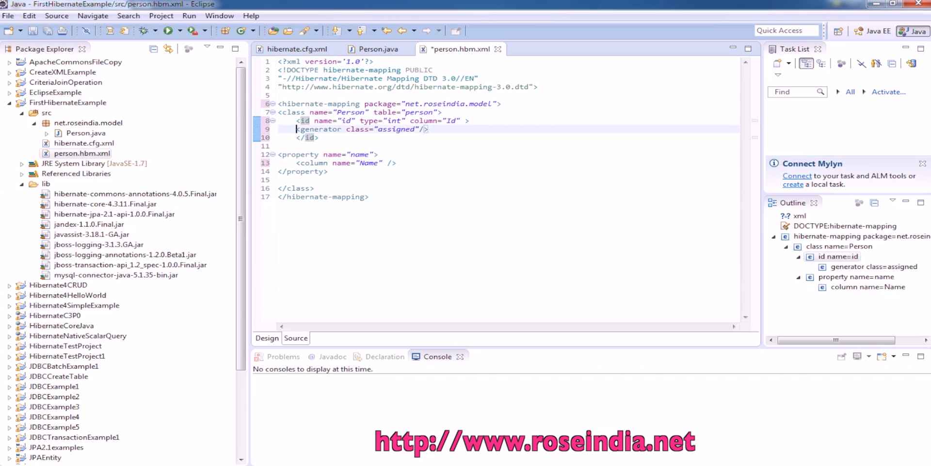
{"action": "mouse_move", "coordinate": [371, 154]}
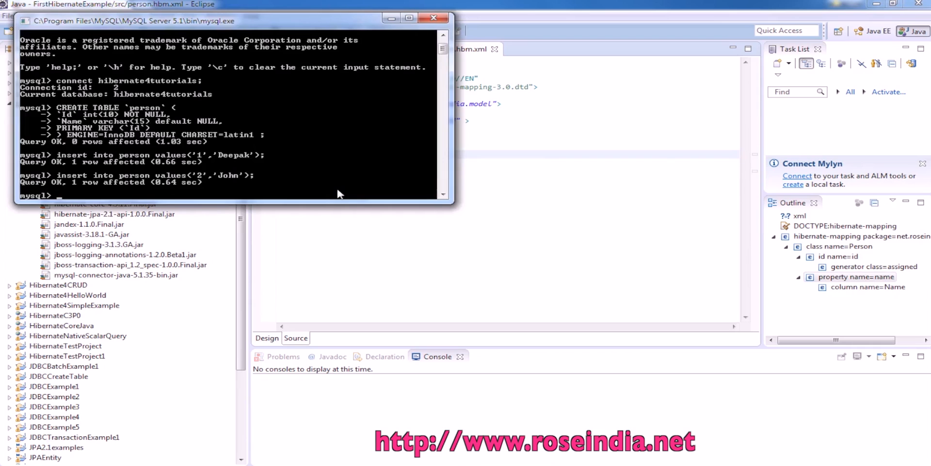
Step: Run 'describe person' in the mysql console
{"action": "type", "text": "de"}
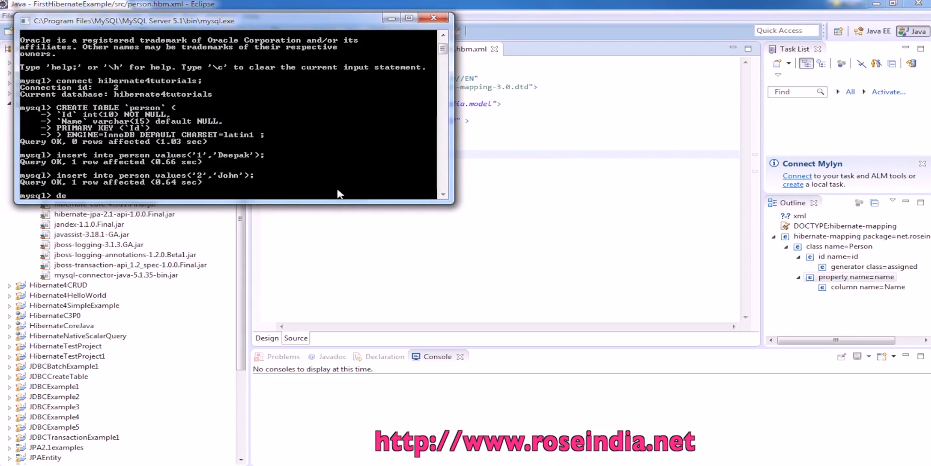
{"action": "type", "text": "scribe"}
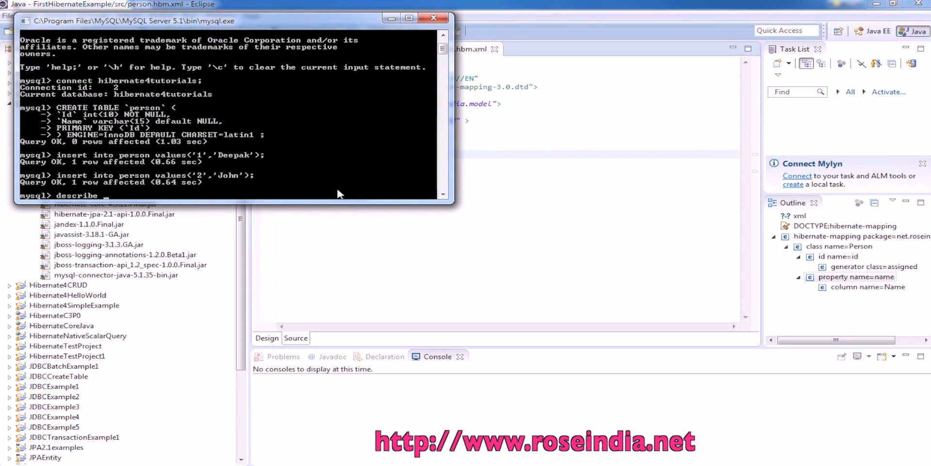
{"action": "key", "text": "Return"}
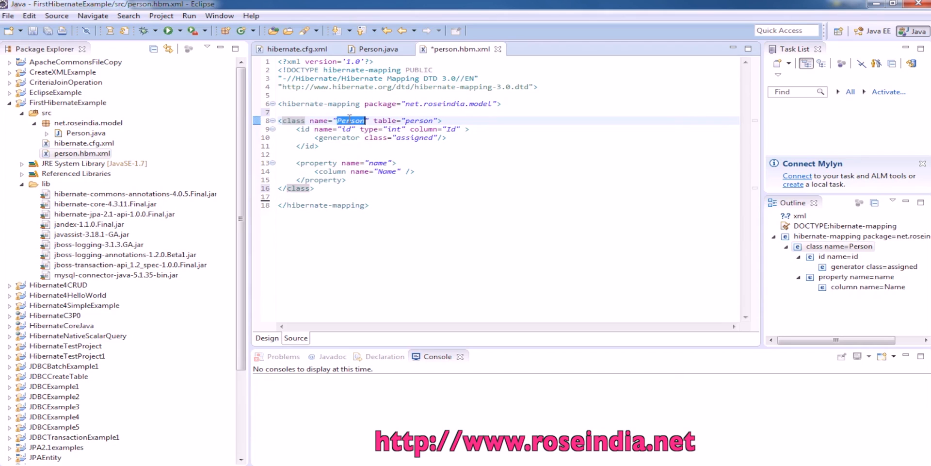
Step: Check the mapped class name Person and save person.hbm.xml
{"action": "double_click", "coordinate": [419, 120]}
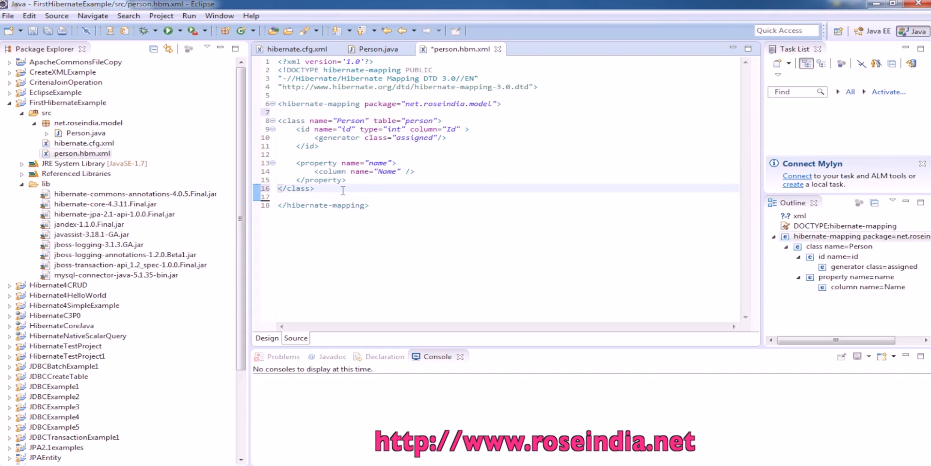
{"action": "key", "text": "ctrl+s"}
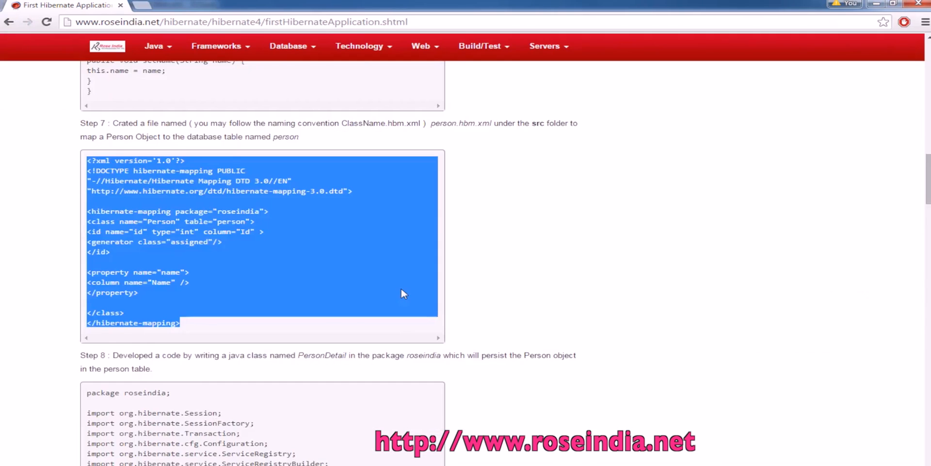
Step: Scroll the tutorial down to Step 8's PersonDetail class
{"action": "scroll", "scroll_direction": "down", "scroll_amount": 3}
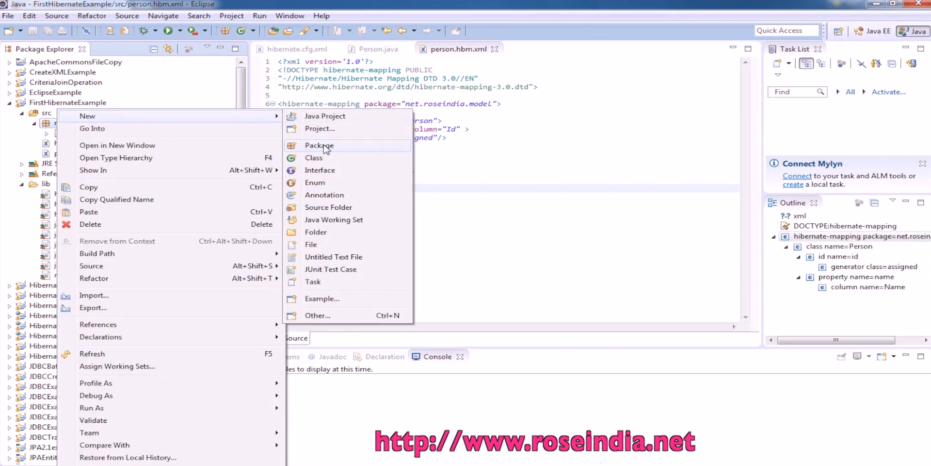
Step: Create a new PersonDetail class in package net.roseindia
{"action": "left_click", "coordinate": [314, 157]}
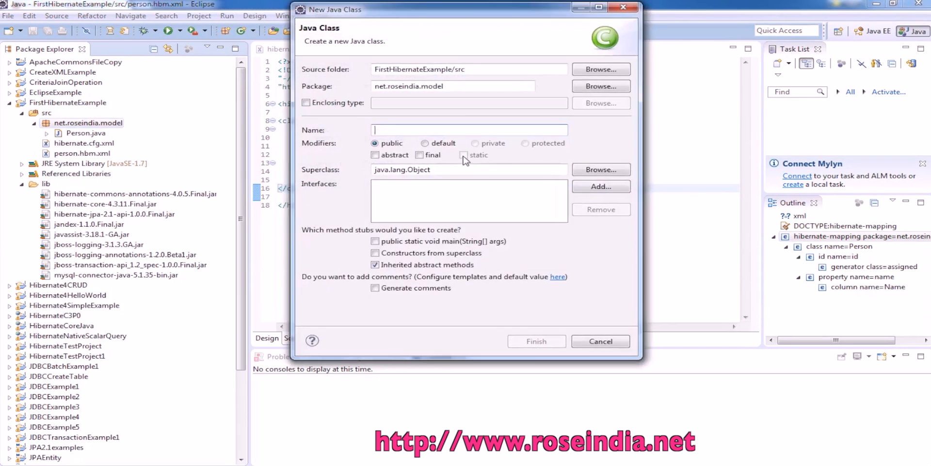
{"action": "double_click", "coordinate": [434, 86]}
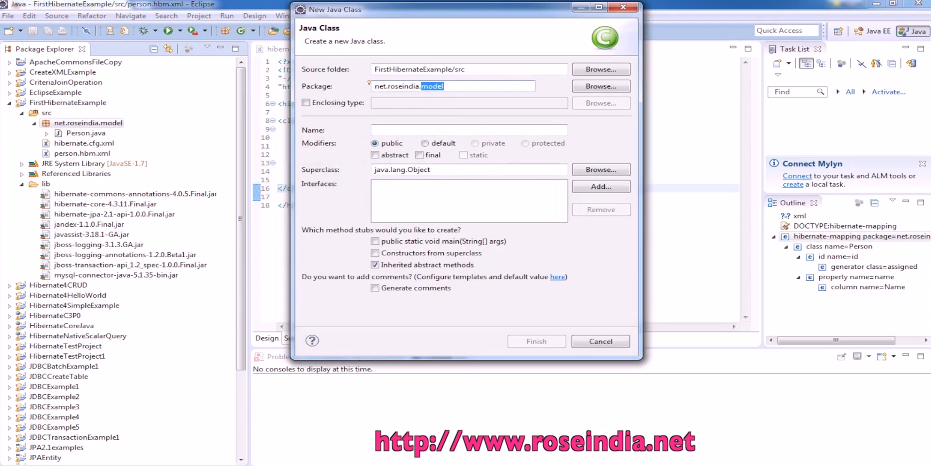
{"action": "key", "text": "Delete"}
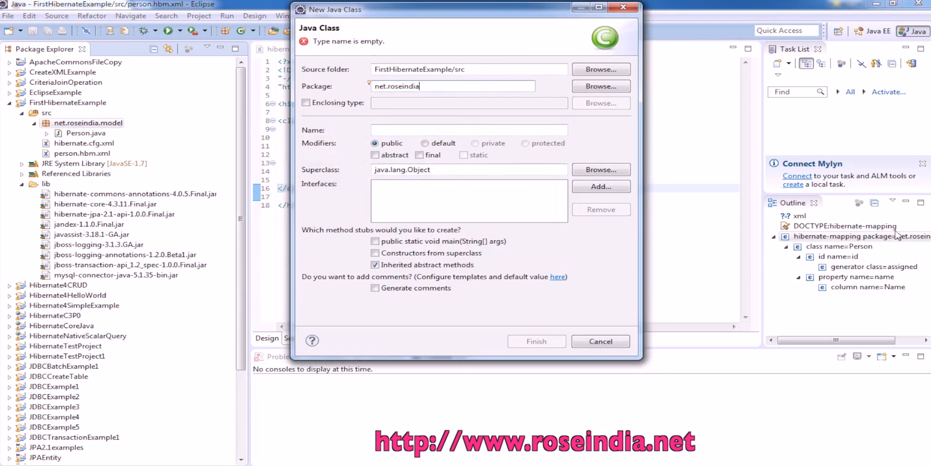
{"action": "type", "text": "PersonDetail"}
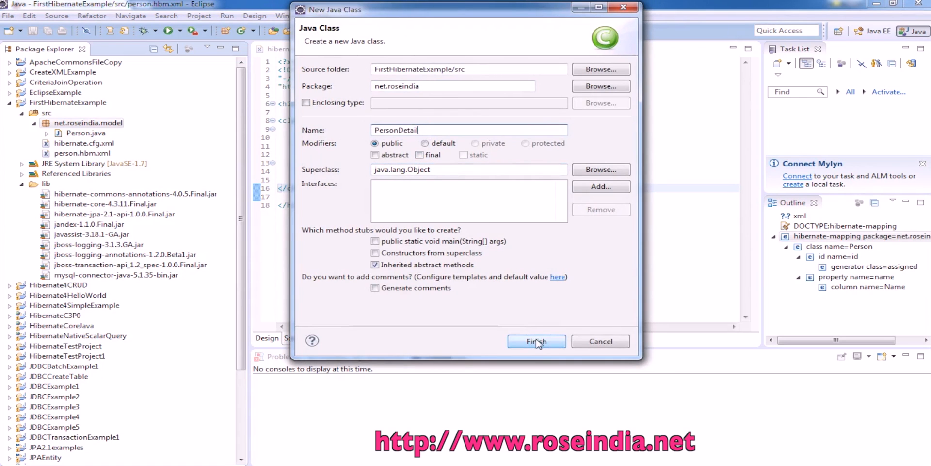
{"action": "left_click", "coordinate": [535, 341]}
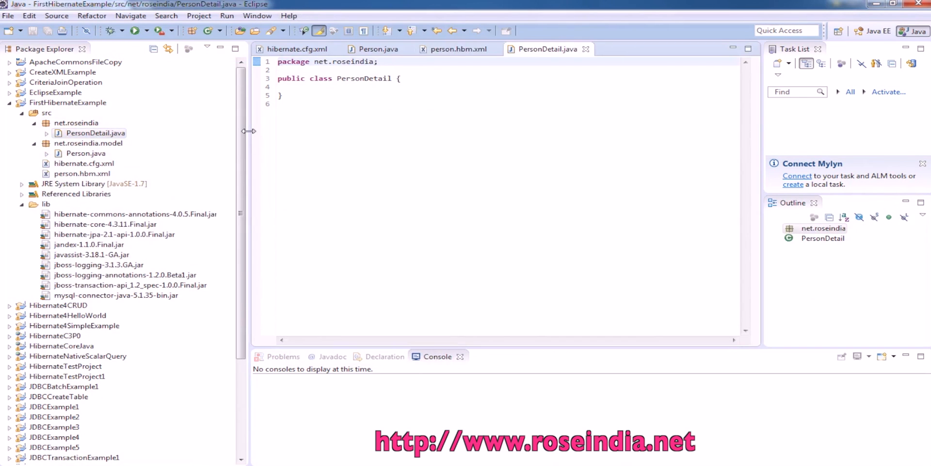
{"action": "mouse_move", "coordinate": [342, 431]}
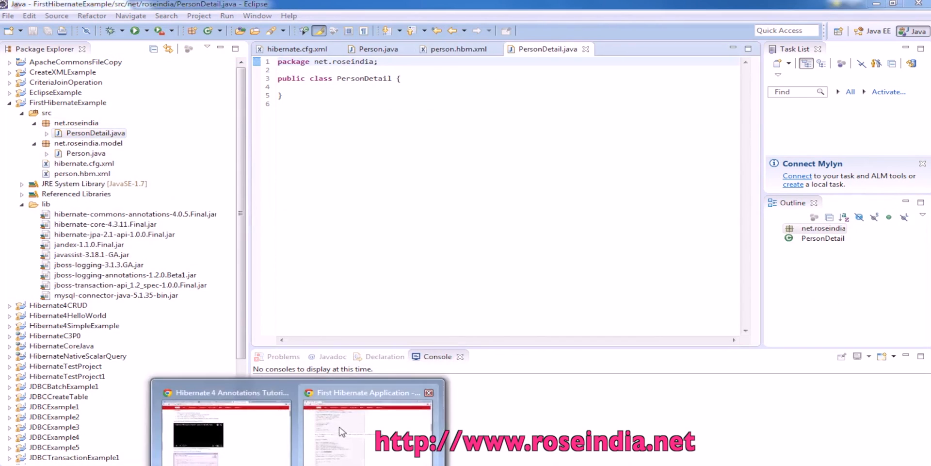
Step: Bring up the Step 8 PersonDetail source code on the tutorial page in Chrome
{"action": "left_click", "coordinate": [367, 428]}
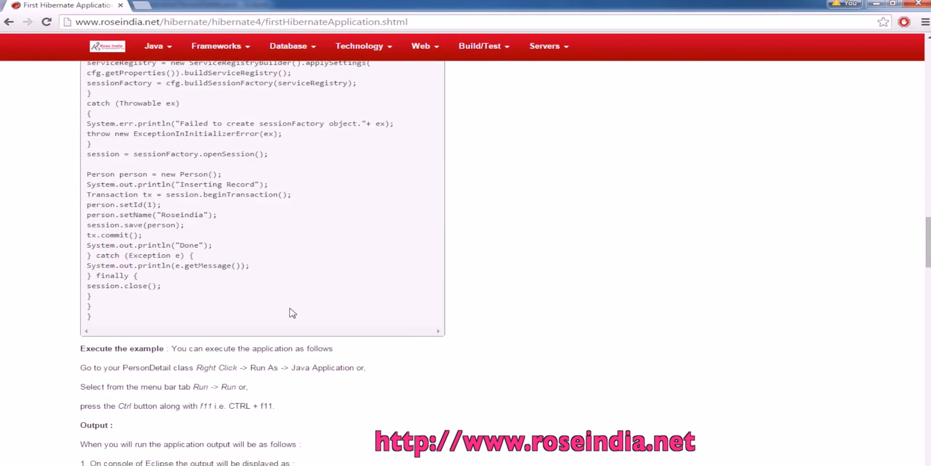
{"action": "scroll", "scroll_direction": "up", "scroll_amount": 3}
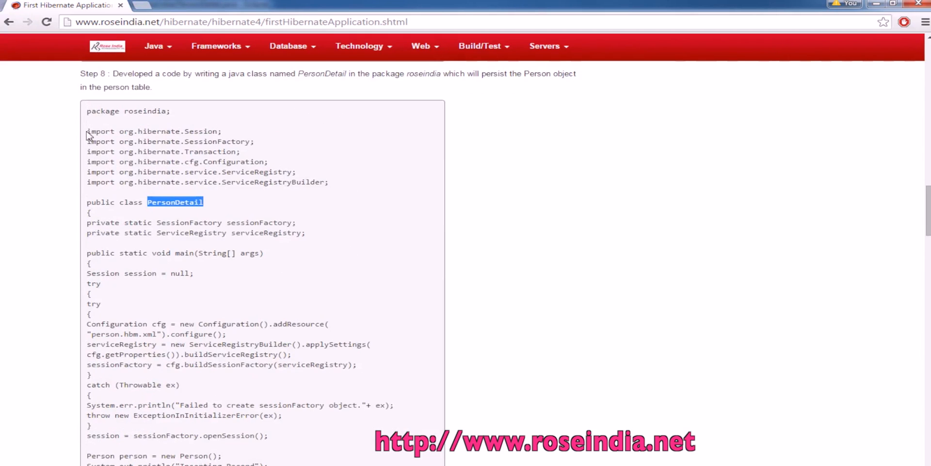
{"action": "scroll", "scroll_direction": "down", "scroll_amount": 3}
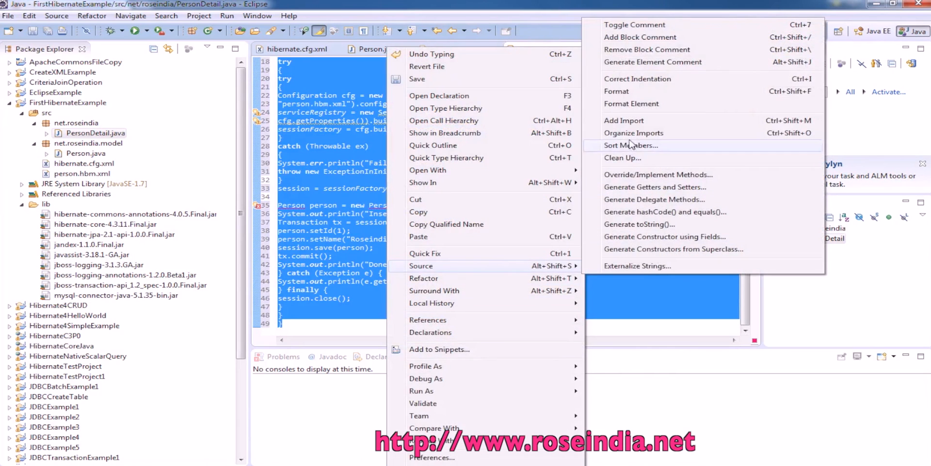
Step: Format the pasted PersonDetail main method code
{"action": "left_click", "coordinate": [637, 78]}
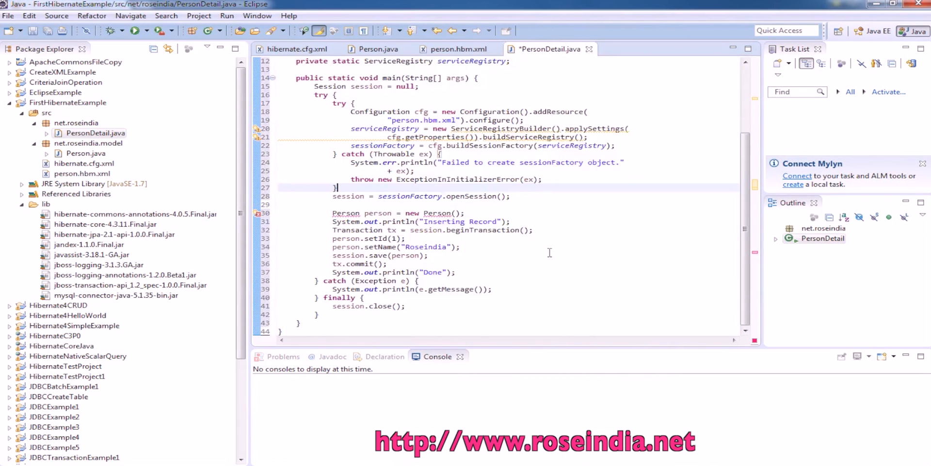
{"action": "left_click", "coordinate": [132, 30]}
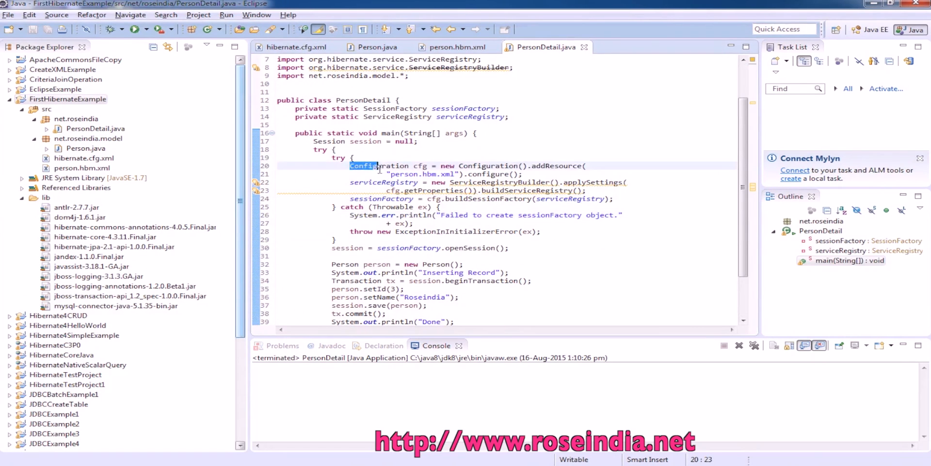
{"action": "left_click_drag", "start_coordinate": [350, 166], "coordinate": [614, 199]}
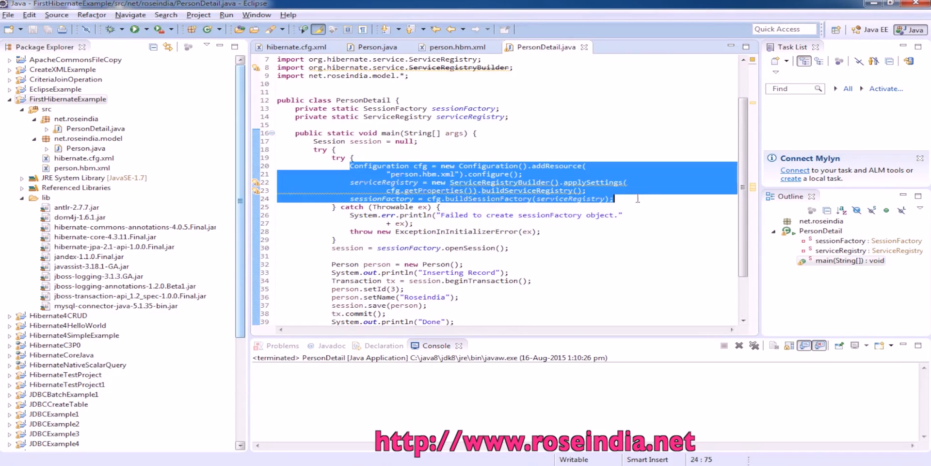
{"action": "double_click", "coordinate": [366, 141]}
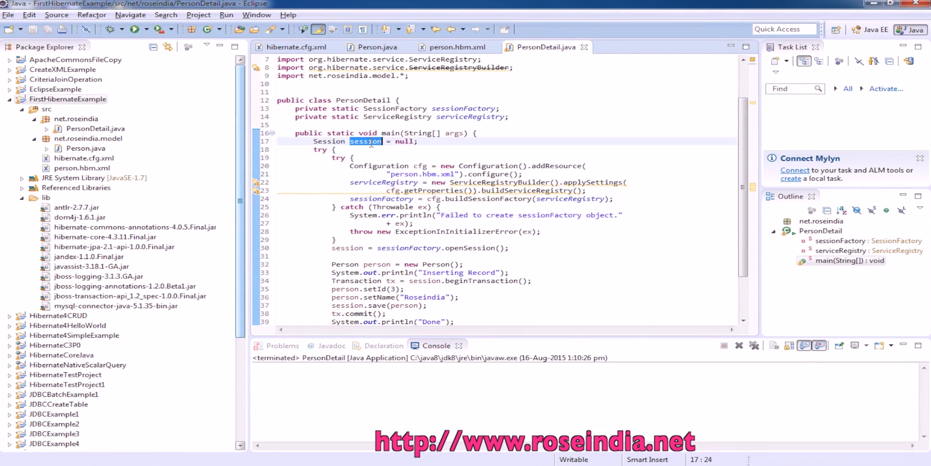
{"action": "scroll", "scroll_direction": "down", "scroll_amount": 3}
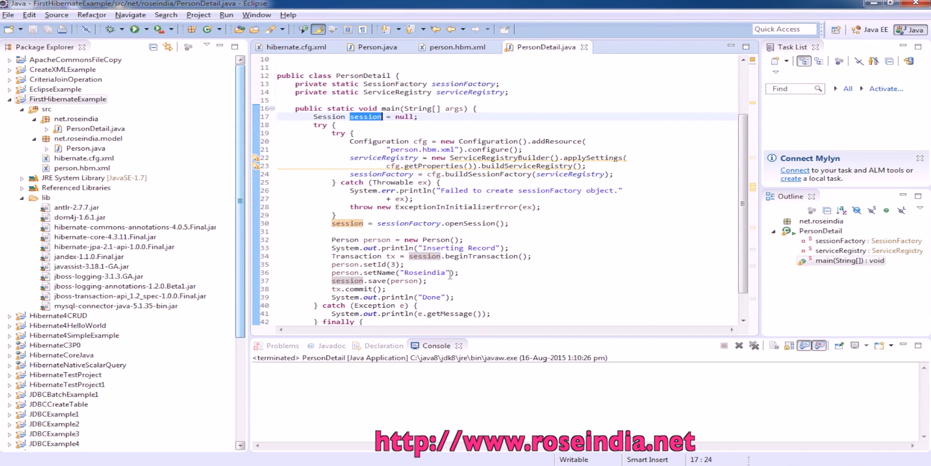
{"action": "mouse_move", "coordinate": [404, 149]}
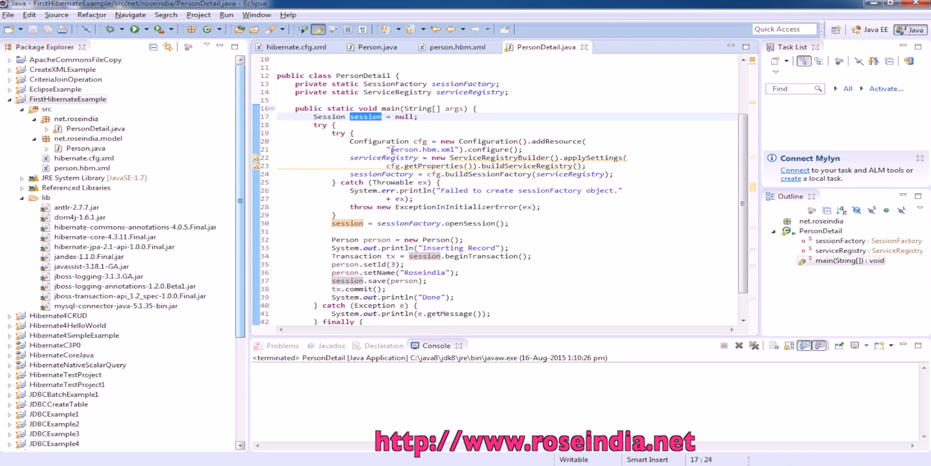
{"action": "double_click", "coordinate": [421, 149]}
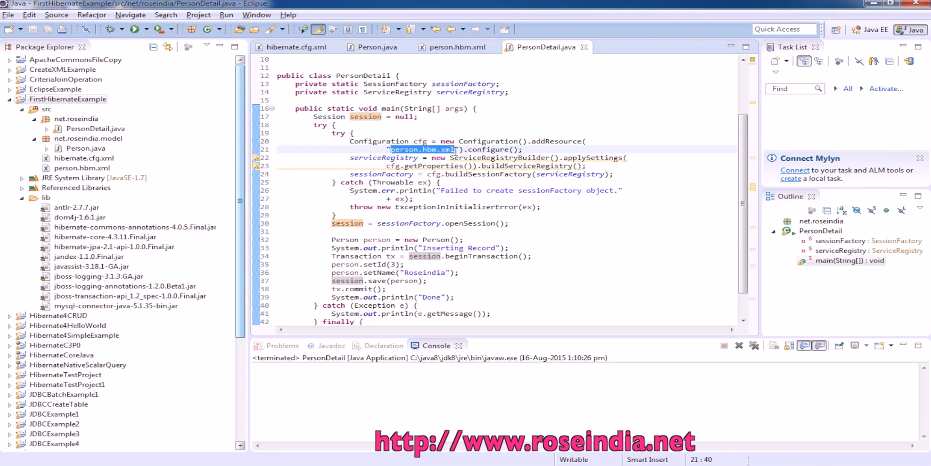
{"action": "left_click", "coordinate": [476, 173]}
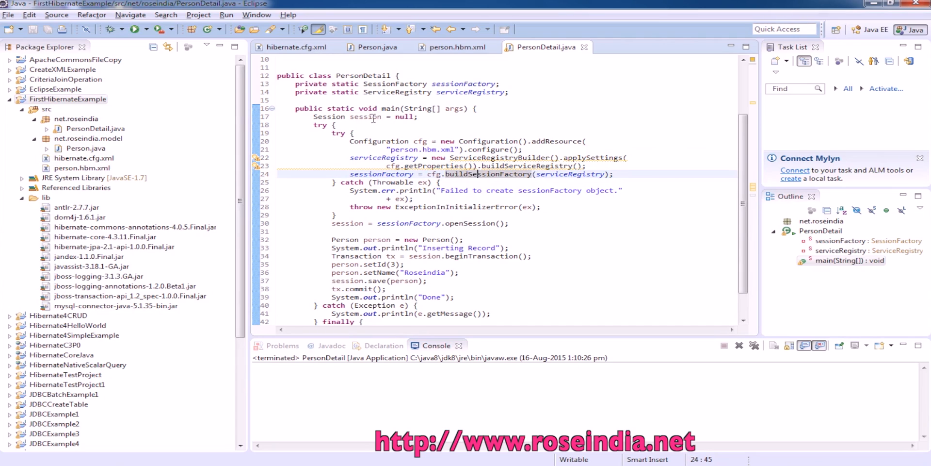
{"action": "double_click", "coordinate": [366, 116]}
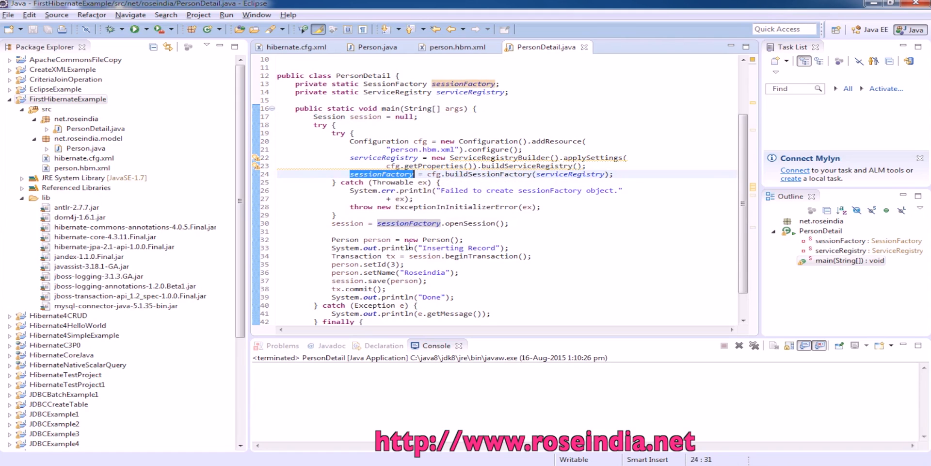
{"action": "mouse_move", "coordinate": [356, 225]}
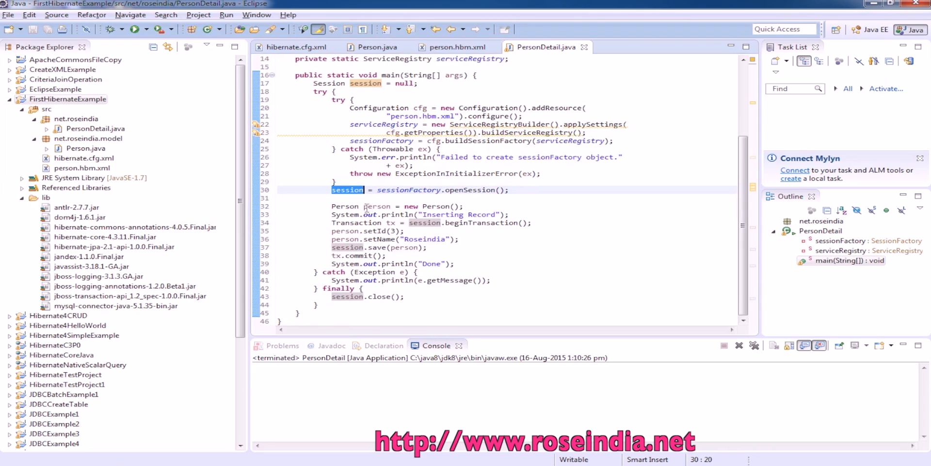
{"action": "mouse_move", "coordinate": [364, 214]}
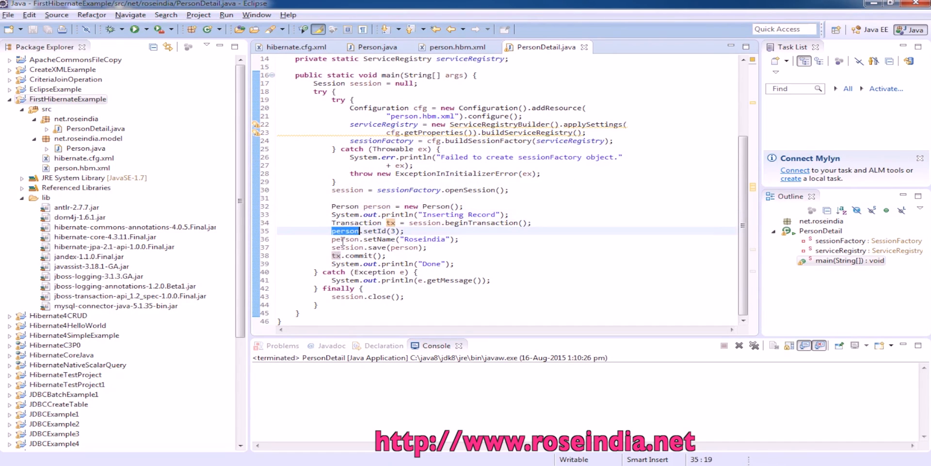
{"action": "left_click", "coordinate": [347, 247]}
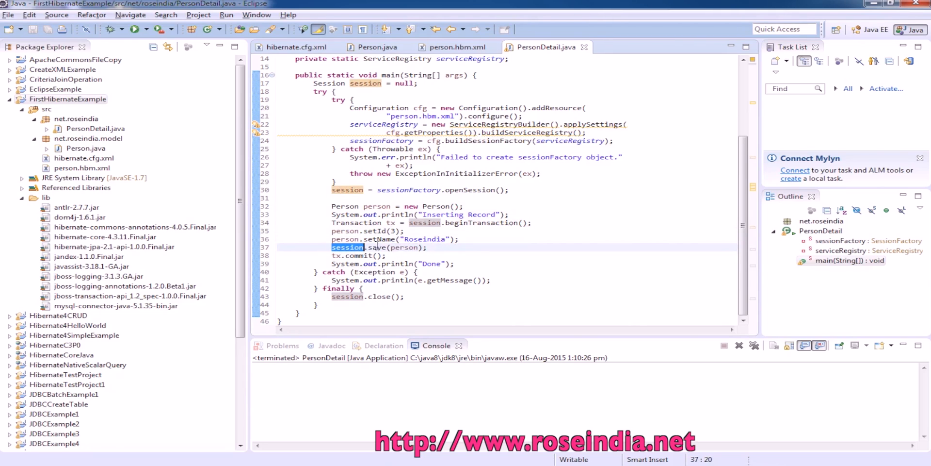
{"action": "left_click", "coordinate": [397, 247]}
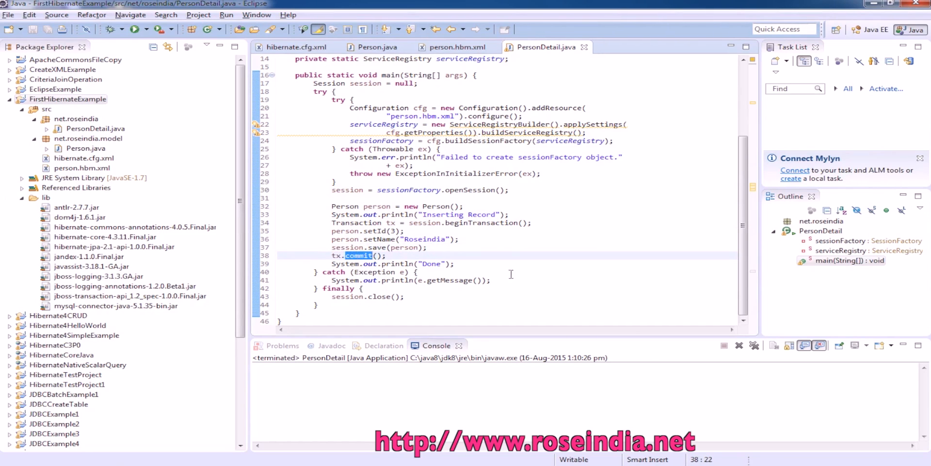
{"action": "left_click", "coordinate": [391, 231]}
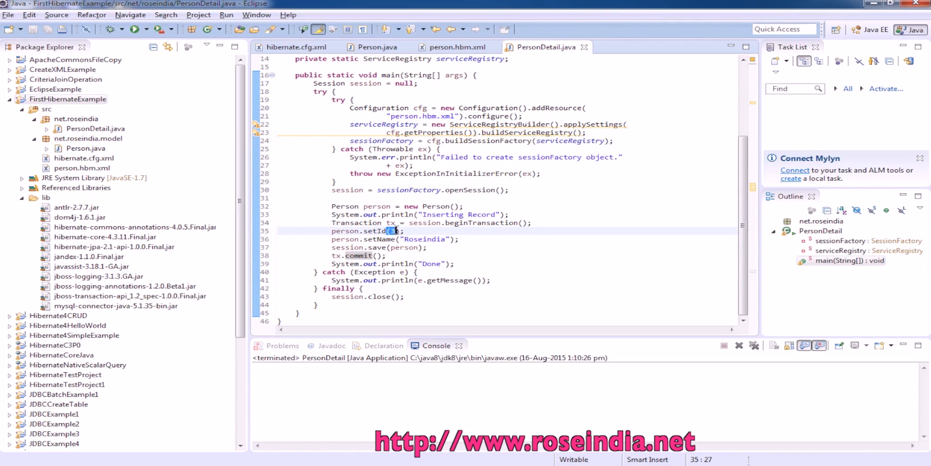
{"action": "right_click", "coordinate": [395, 231]}
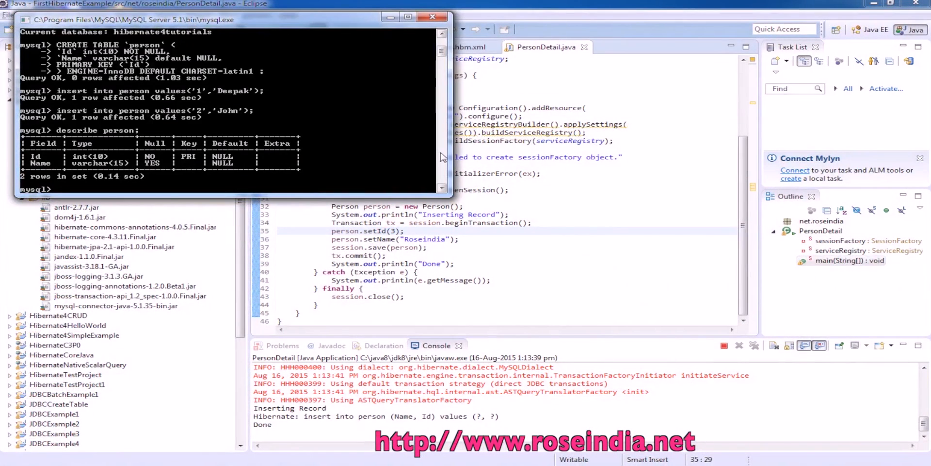
Step: Run select * from person; in the mysql console to list the rows
{"action": "type", "text": "select"}
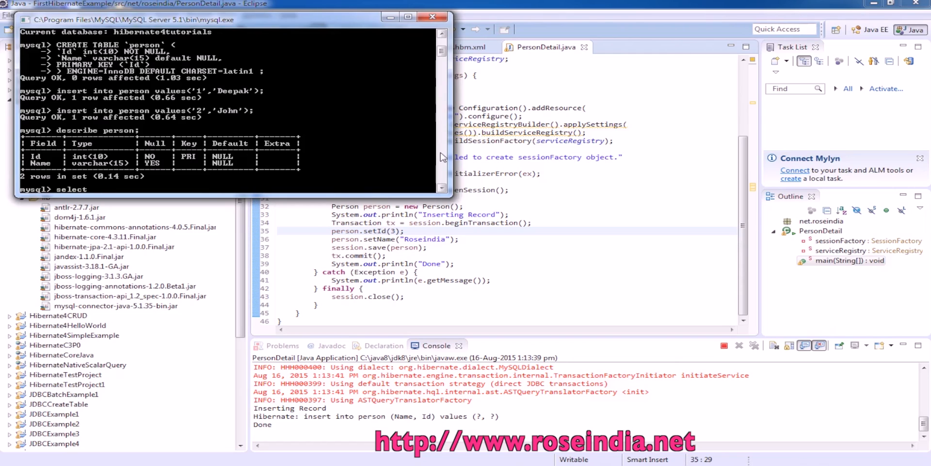
{"action": "type", "text": "* from person;"}
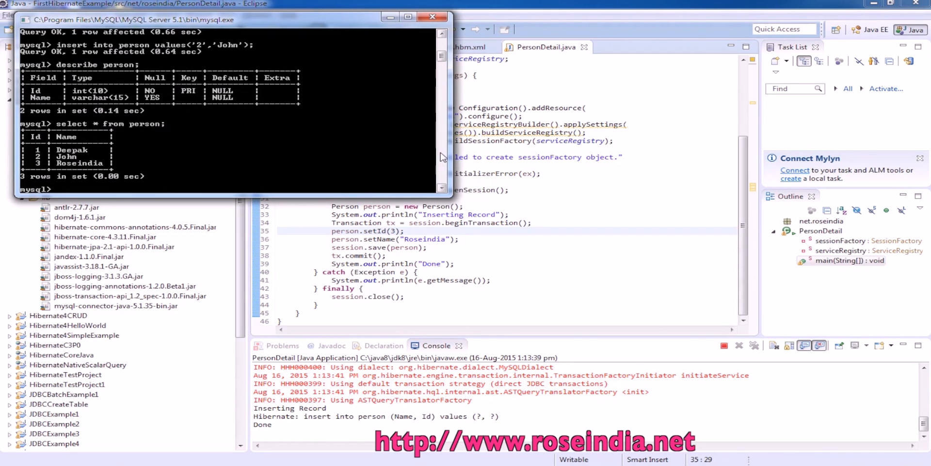
{"action": "mouse_move", "coordinate": [78, 164]}
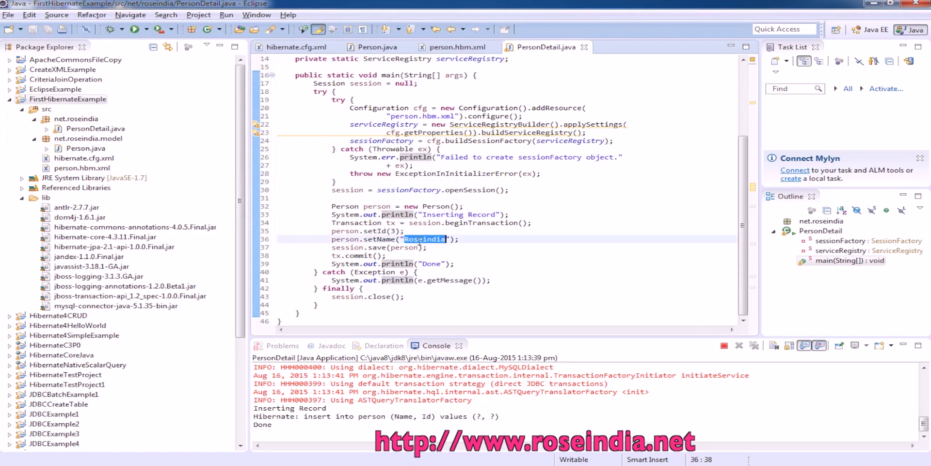
Step: Change the person name to Ravi with id 4 and rerun PersonDetail as a Java application
{"action": "type", "text": "Tutorial"}
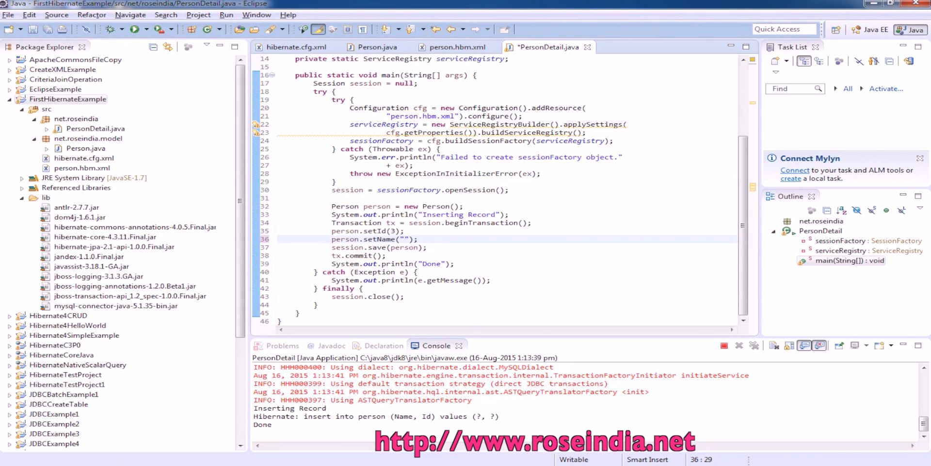
{"action": "type", "text": "Ravi"}
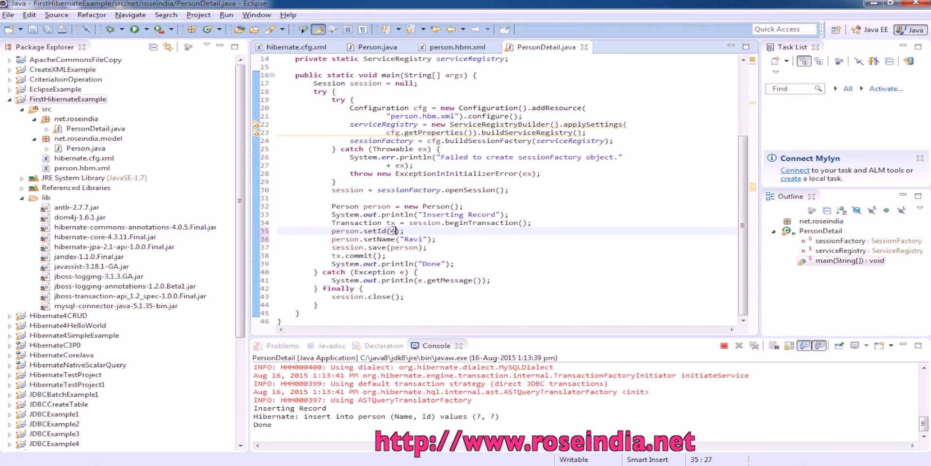
{"action": "right_click", "coordinate": [394, 231]}
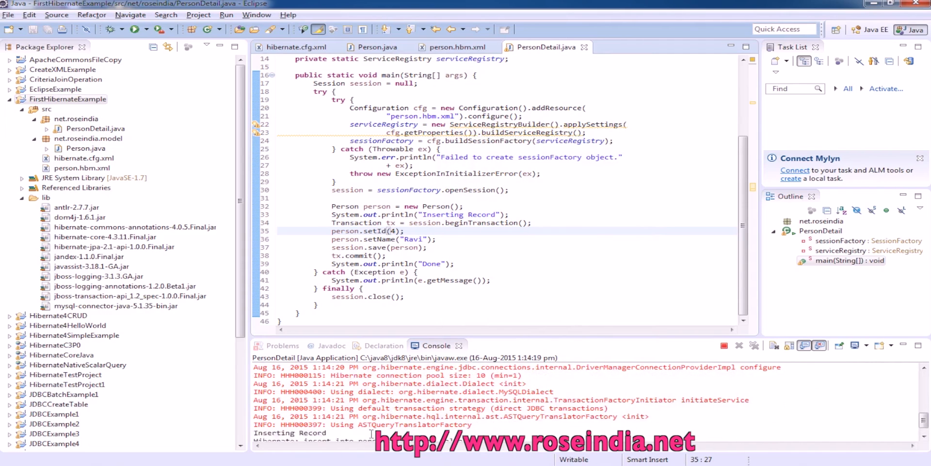
{"action": "scroll", "scroll_direction": "down", "scroll_amount": 3}
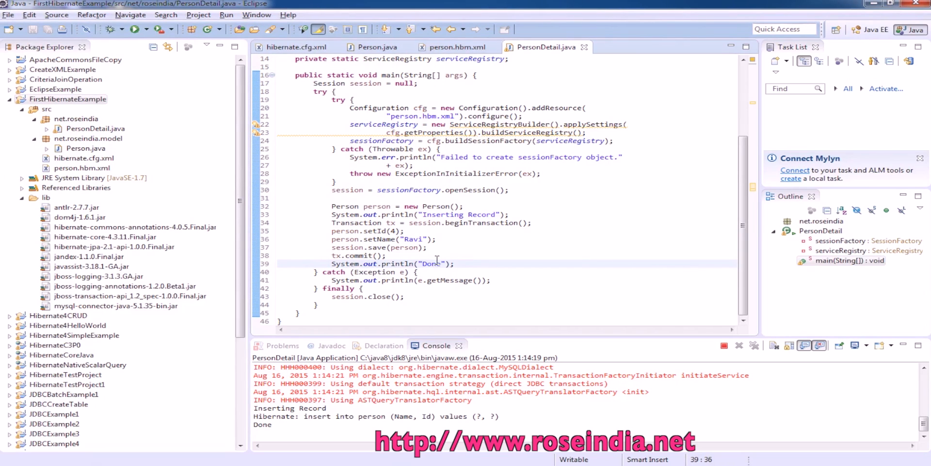
{"action": "mouse_move", "coordinate": [403, 292]}
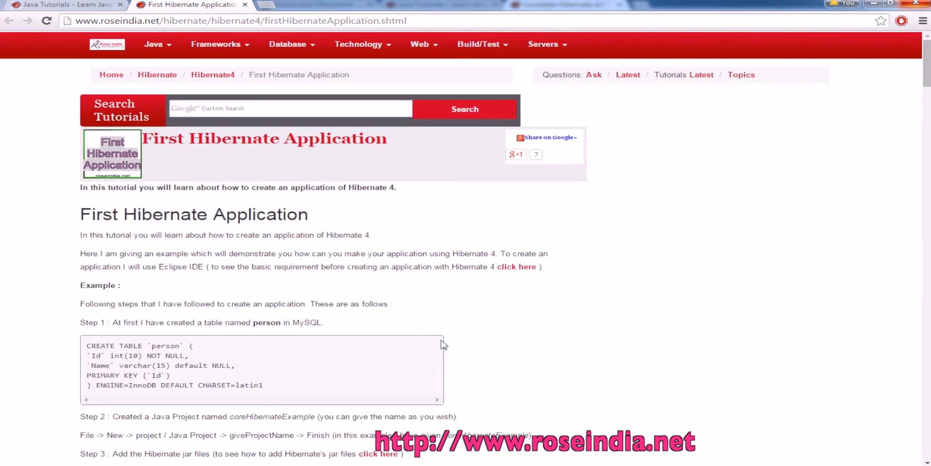
{"action": "mouse_move", "coordinate": [416, 270]}
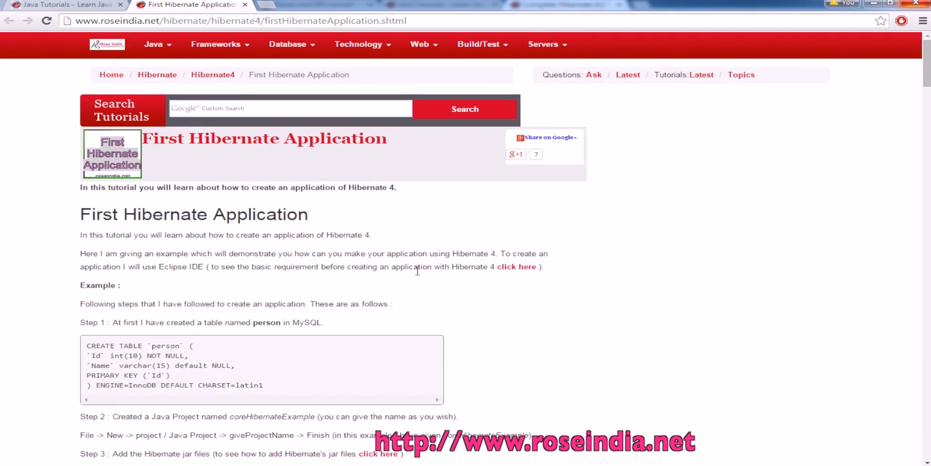
{"action": "mouse_move", "coordinate": [156, 75]}
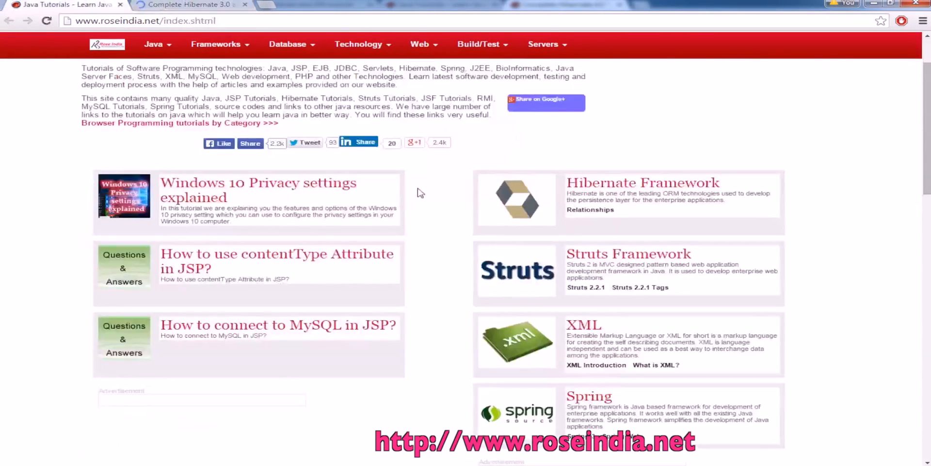
Step: Scroll through the roseindia.net Programming Tutorials home page
{"action": "scroll", "scroll_direction": "up", "scroll_amount": 3}
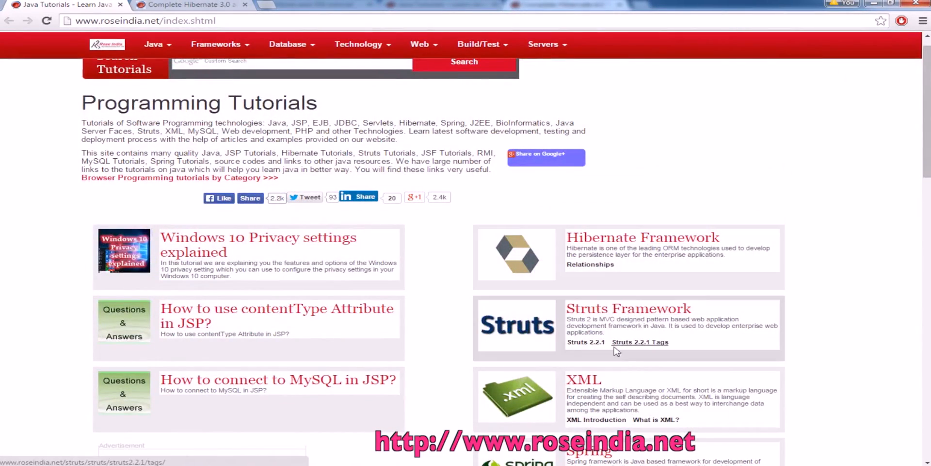
{"action": "scroll", "scroll_direction": "down", "scroll_amount": 3}
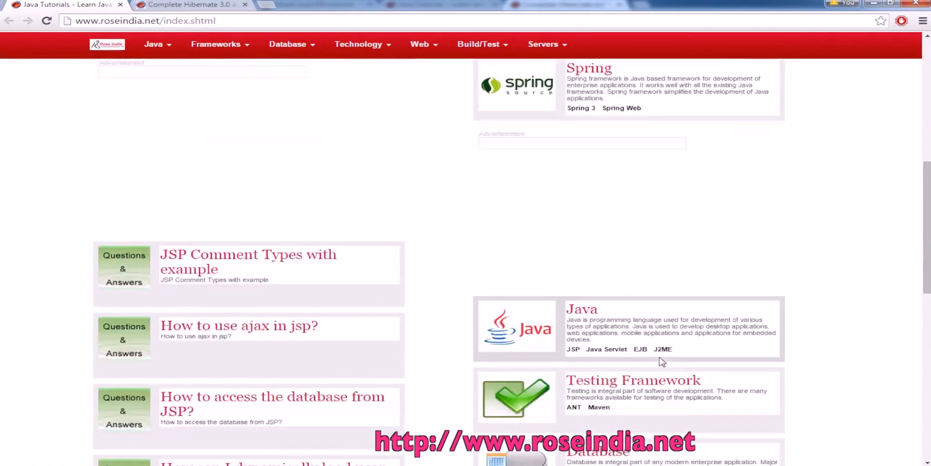
{"action": "scroll", "scroll_direction": "up", "scroll_amount": 3}
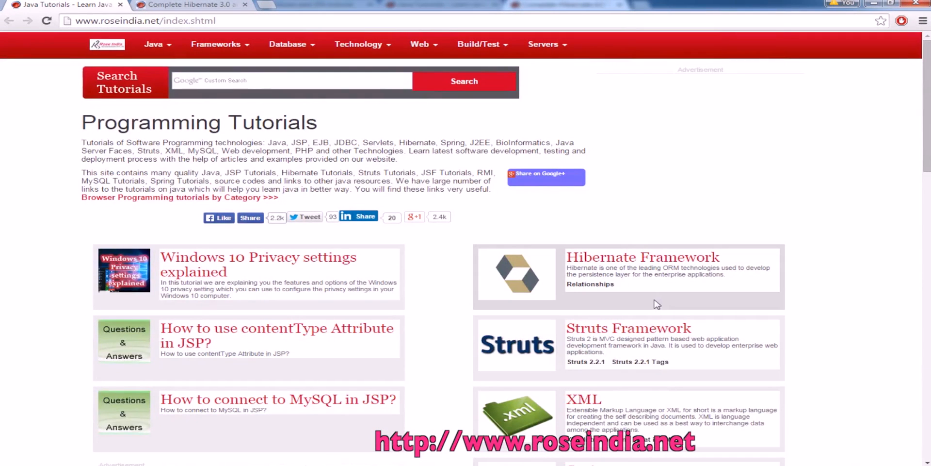